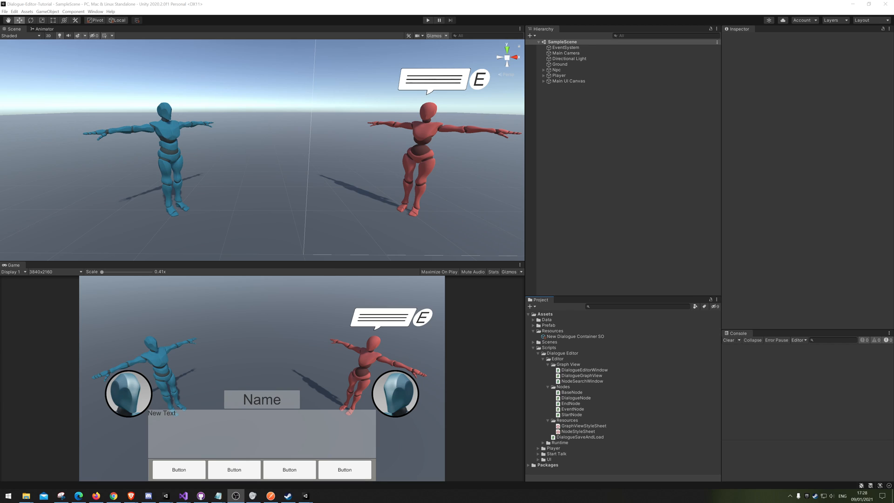
{"action": "mouse_move", "coordinate": [592, 279]}
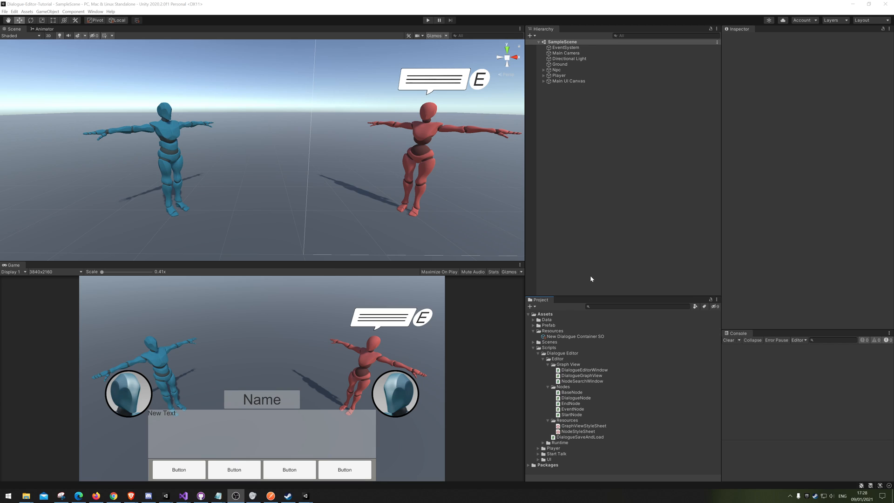
Step: Collapse Dialogue Editor and create a 'Dialogue Use' folder inside Scripts
{"action": "left_click", "coordinate": [561, 353]}
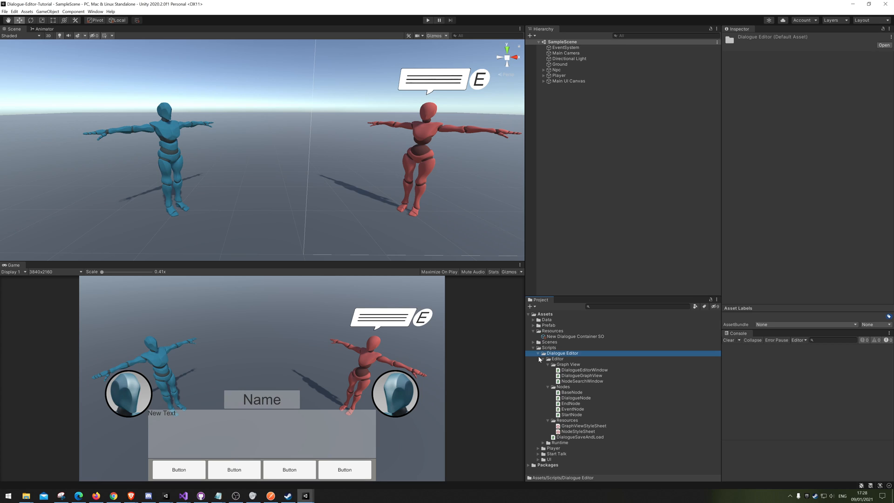
{"action": "left_click", "coordinate": [537, 353]}
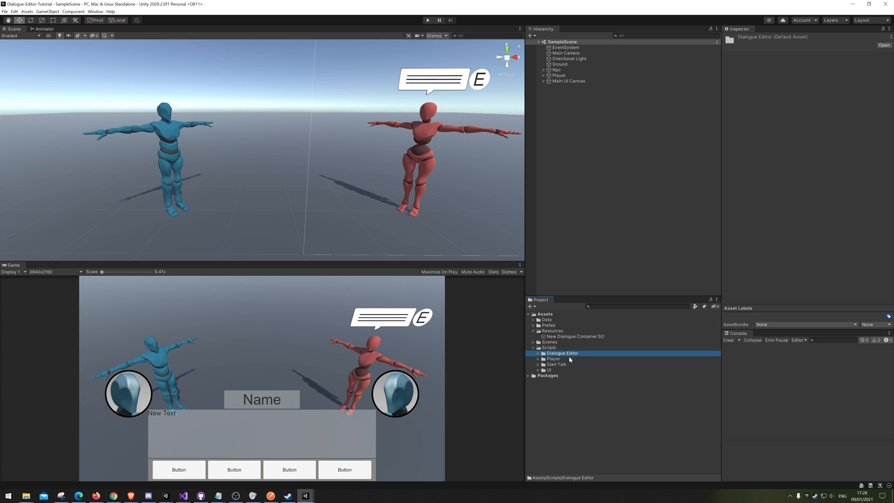
{"action": "right_click", "coordinate": [549, 348]}
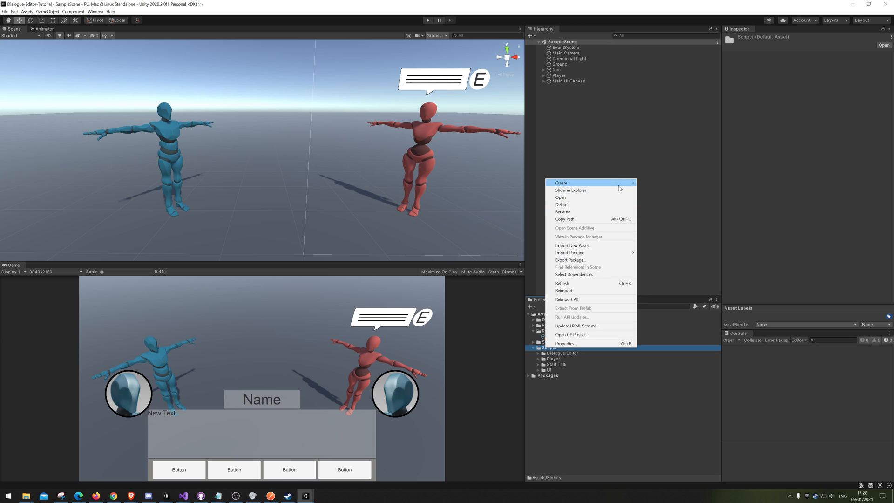
{"action": "left_click", "coordinate": [561, 183]}
{"action": "type", "text": "Dialogue"}
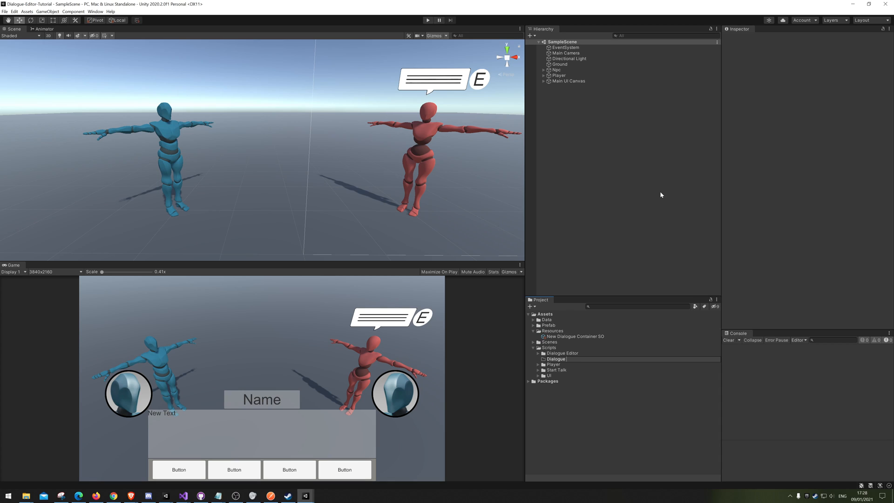
{"action": "left_click", "coordinate": [556, 359]}
{"action": "type", "text": " Use"}
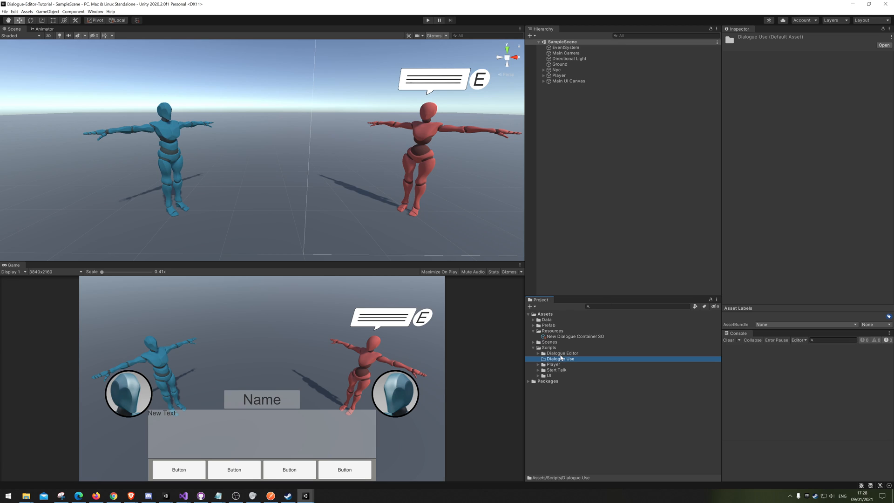
Step: Create C# scripts LanguageController, DialogueGetData and DialogueController in the Dialogue Use folder
{"action": "right_click", "coordinate": [560, 358]}
{"action": "type", "text": "LanguageContro"}
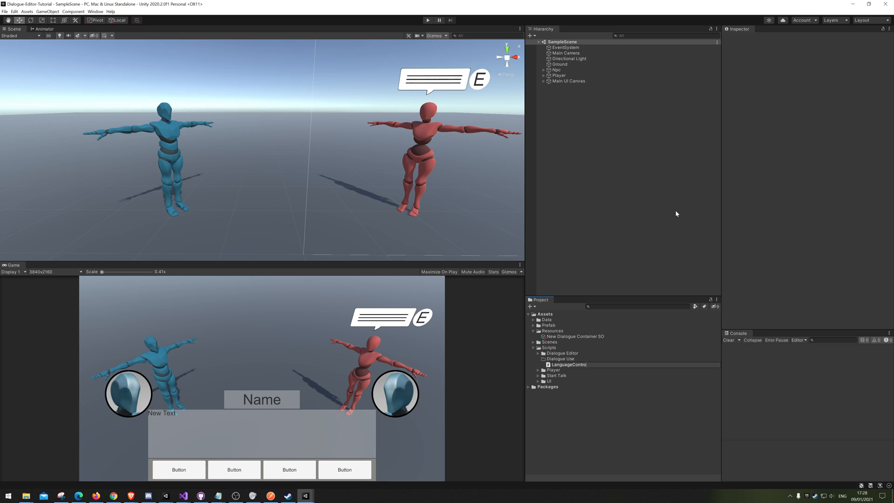
{"action": "left_click", "coordinate": [569, 364]}
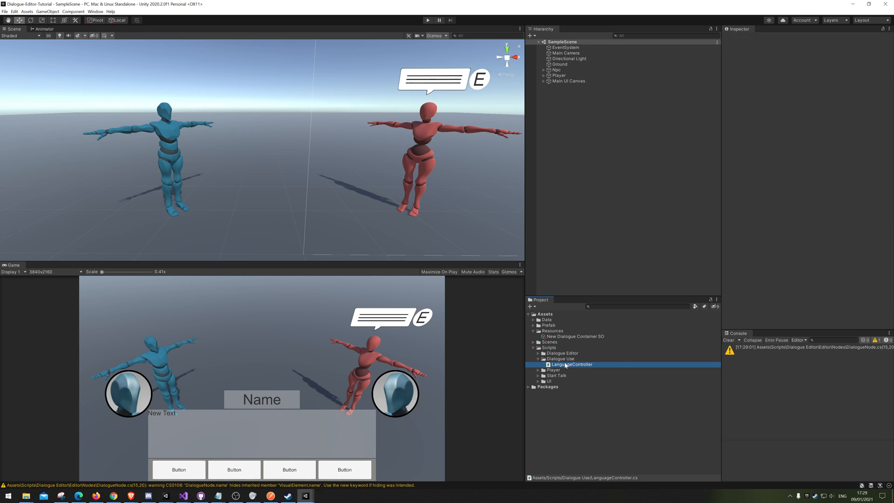
{"action": "left_click", "coordinate": [571, 364]}
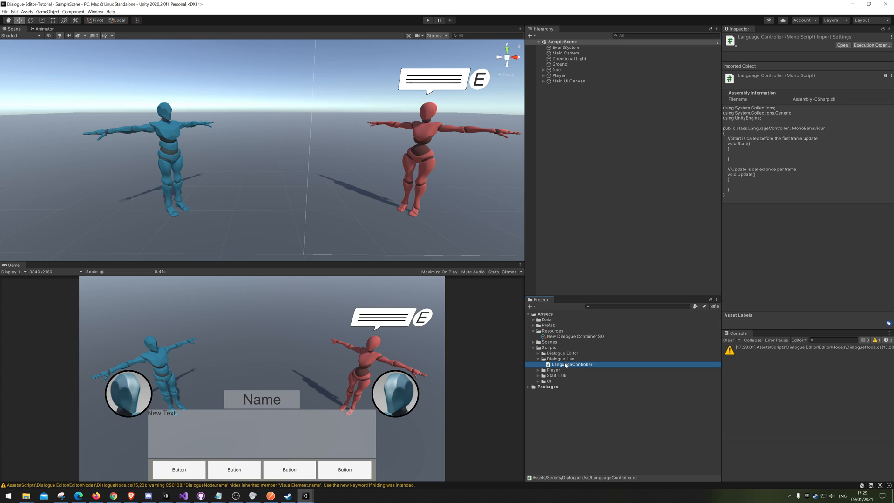
{"action": "right_click", "coordinate": [559, 359]}
{"action": "type", "text": "DialogueGetData"}
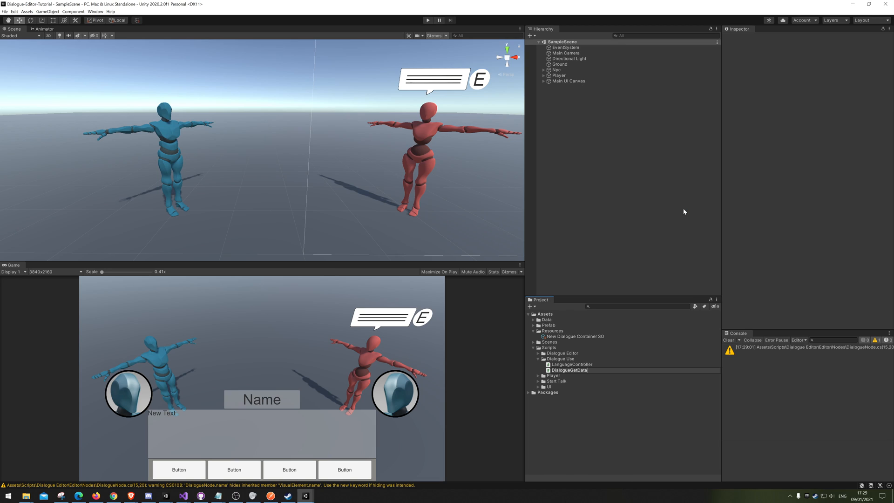
{"action": "left_click", "coordinate": [569, 364]}
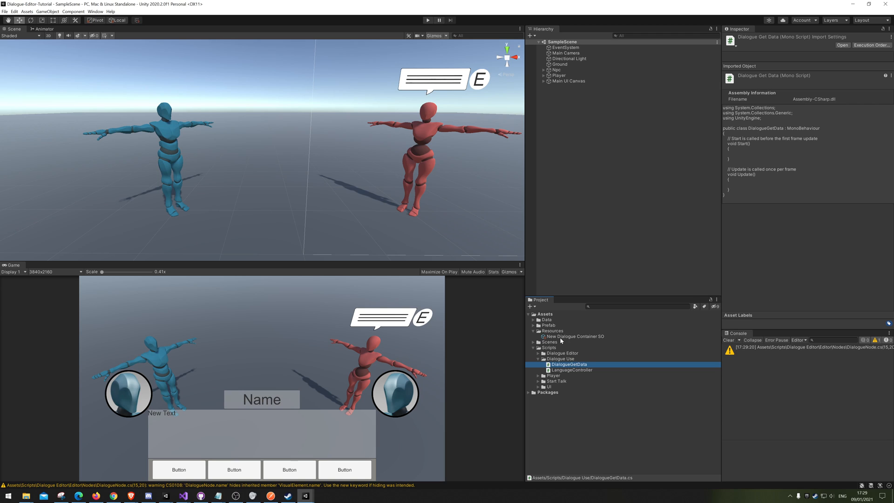
{"action": "right_click", "coordinate": [556, 358]}
{"action": "type", "text": "DialogueCont"}
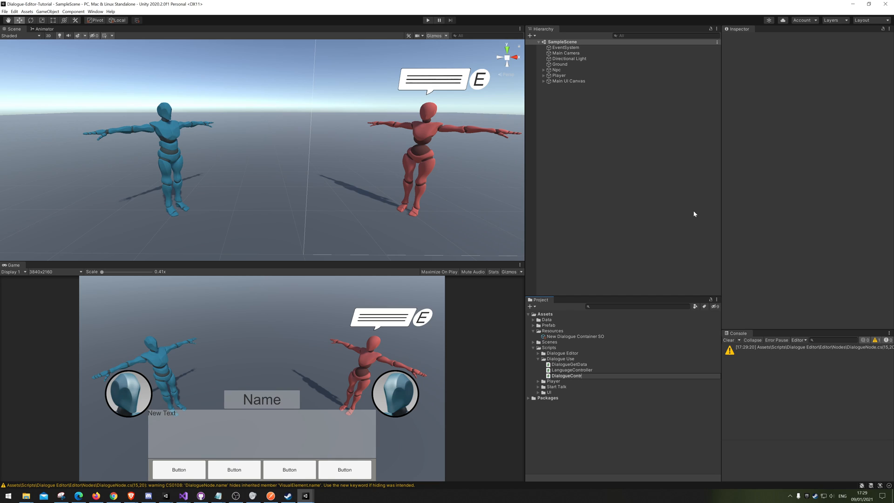
{"action": "left_click", "coordinate": [571, 364]}
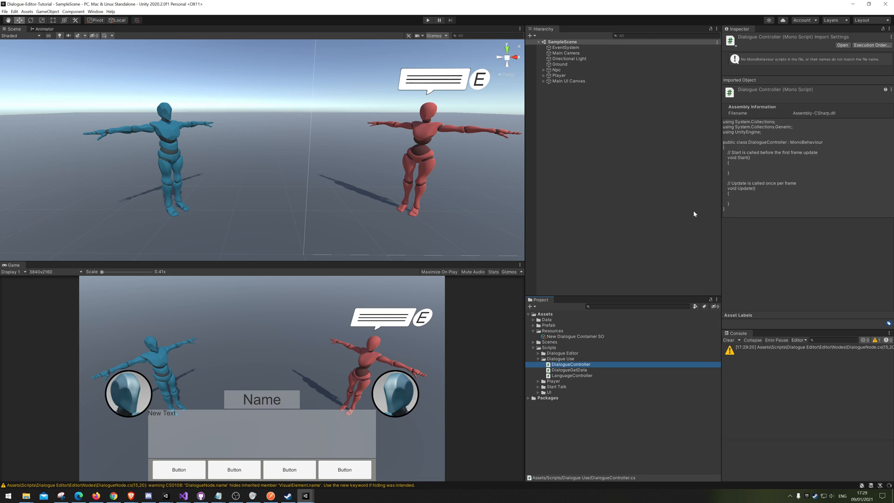
{"action": "mouse_move", "coordinate": [577, 199]}
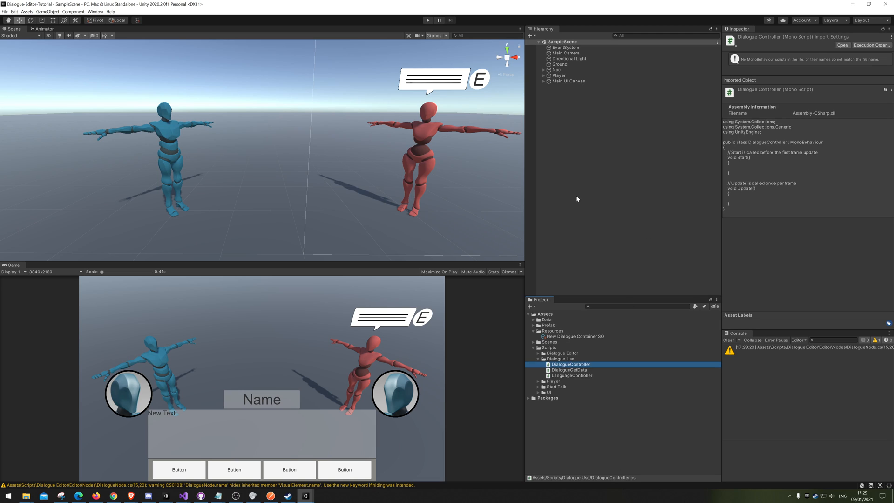
Step: Expand Main UI Canvas, move Name Panel to the top, and select Dialogue Controller
{"action": "left_click", "coordinate": [577, 86]}
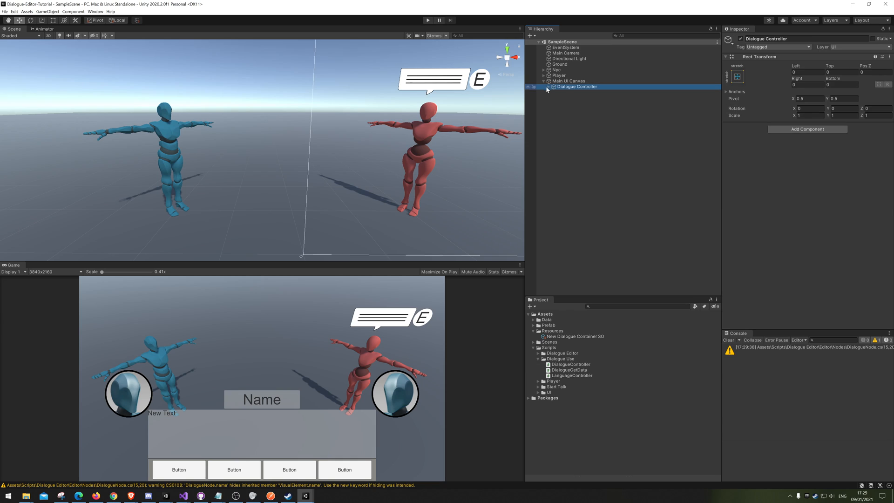
{"action": "left_click", "coordinate": [543, 86]}
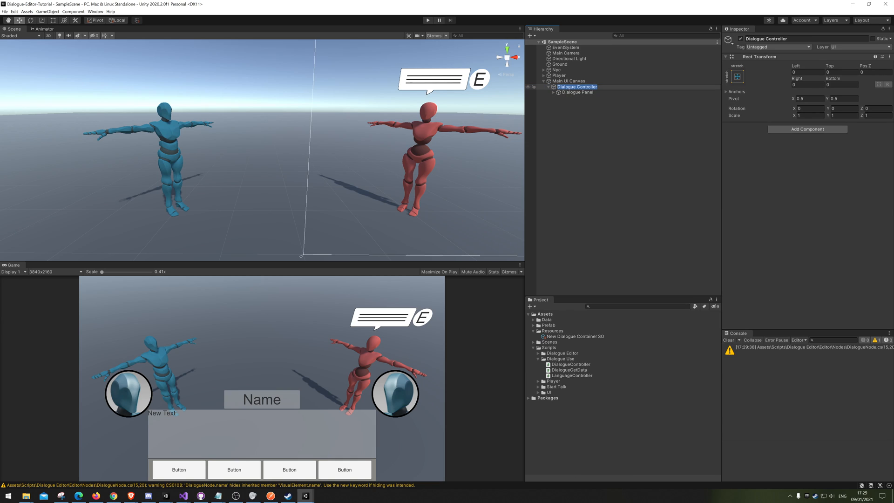
{"action": "left_click", "coordinate": [552, 93]}
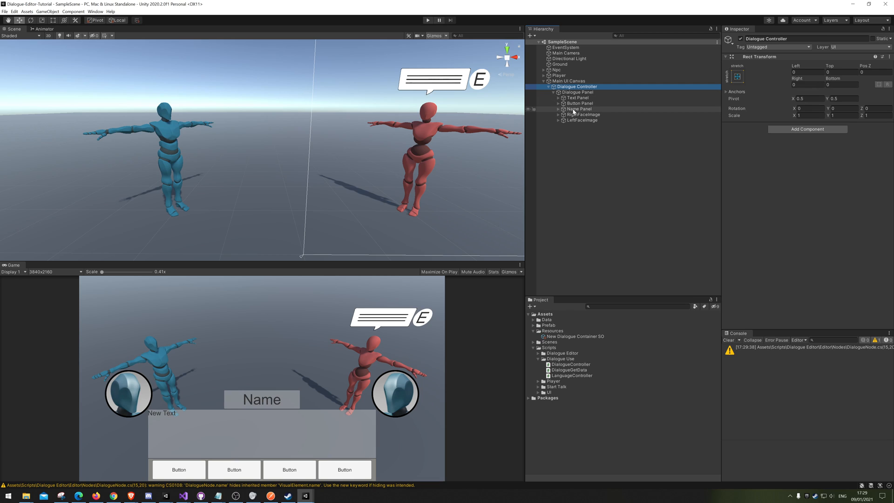
{"action": "left_click", "coordinate": [578, 97]}
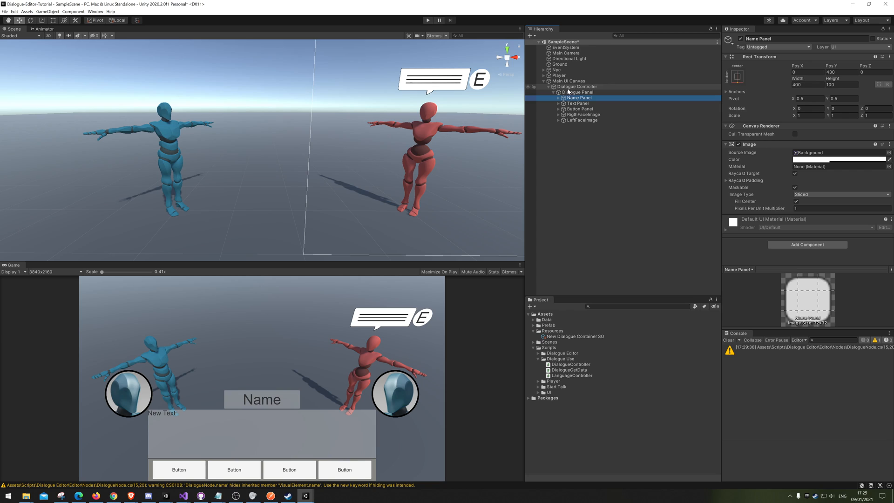
{"action": "left_click", "coordinate": [577, 86]}
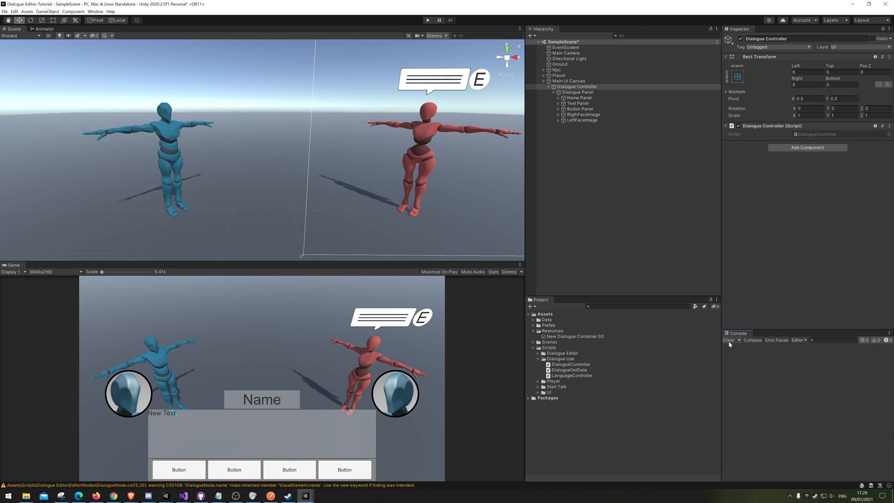
Step: Create a fourth C# script, DialogueTalk, in the Dialogue Use folder
{"action": "right_click", "coordinate": [560, 358]}
{"action": "type", "text": "DialogueT"}
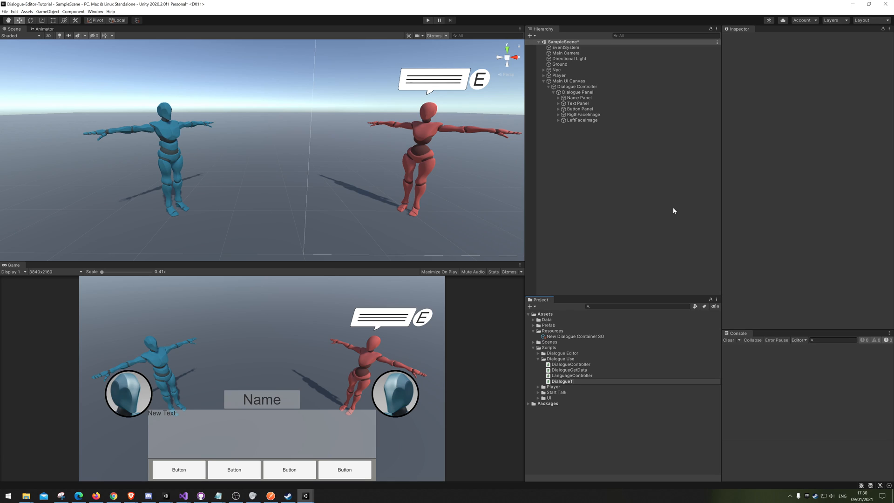
{"action": "left_click", "coordinate": [564, 376]}
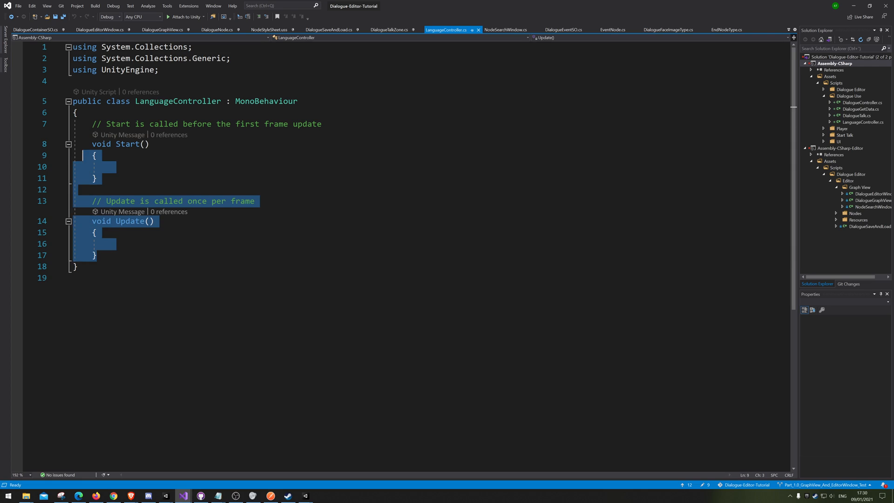
Step: Replace the default methods with a [SerializeField] private LanguageType language field
{"action": "key", "text": "Delete"}
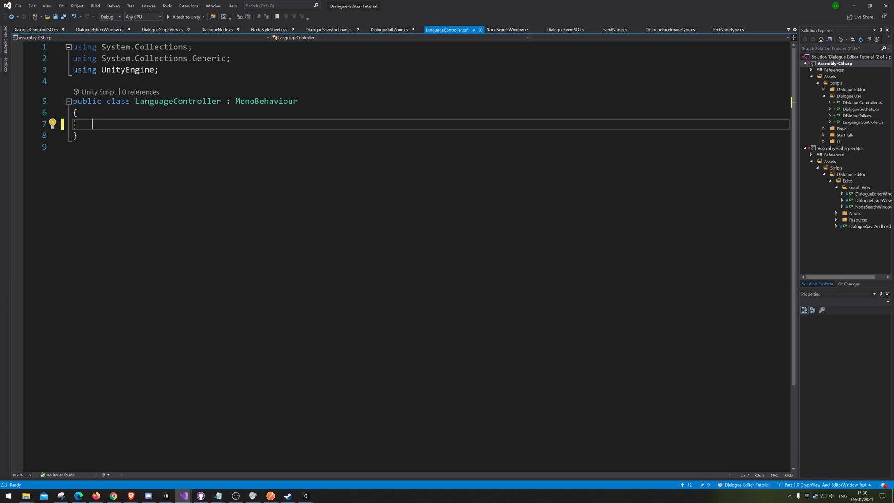
{"action": "type", "text": "[]"}
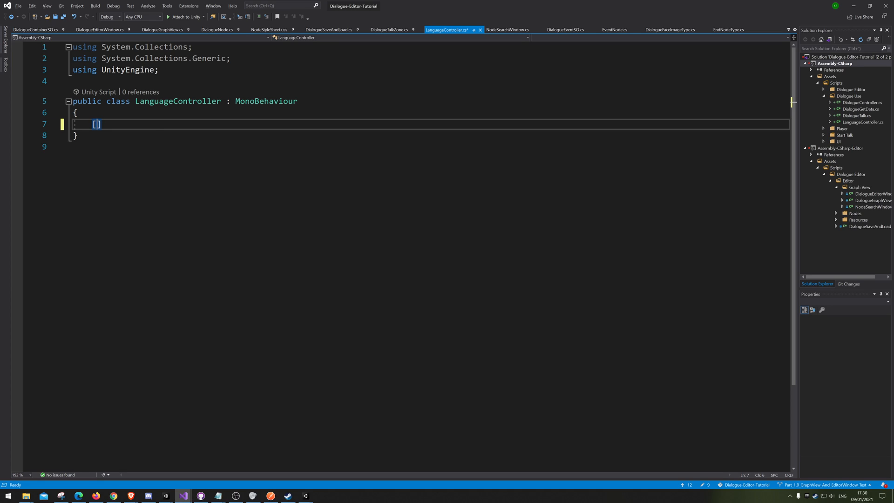
{"action": "type", "text": "SerializeField"}
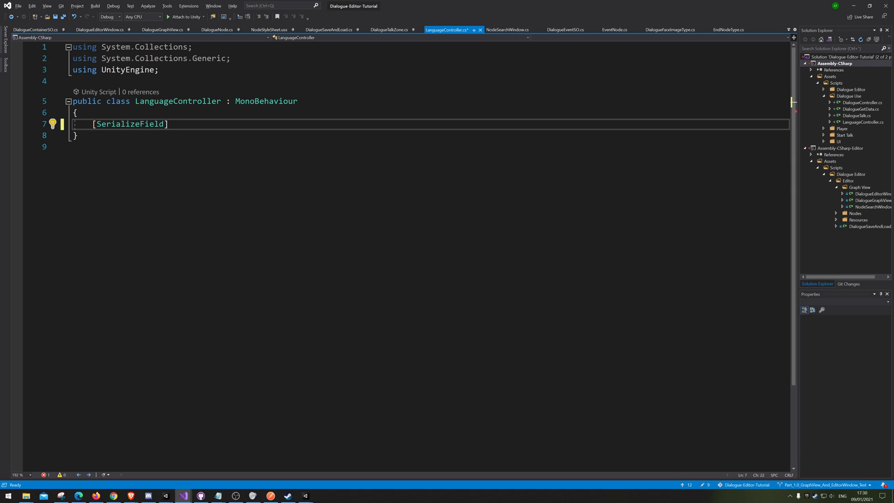
{"action": "type", "text": "private"}
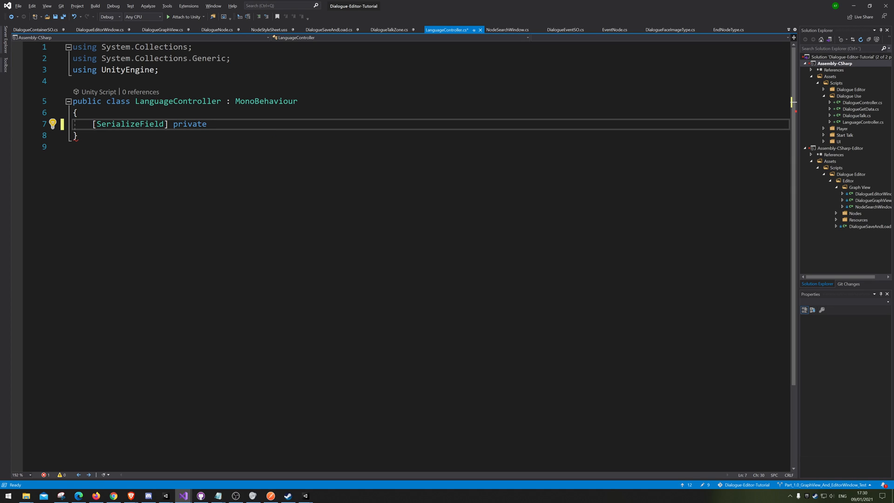
{"action": "type", "text": "LanguageType"}
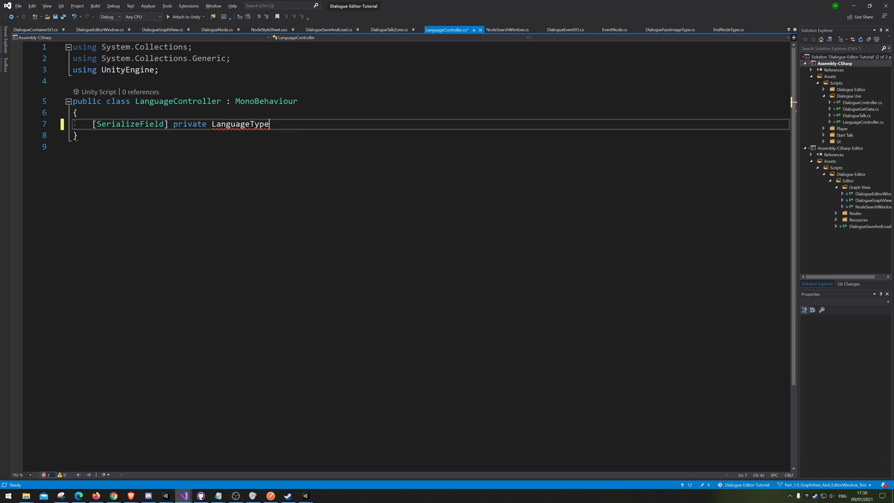
{"action": "type", "text": "language;"}
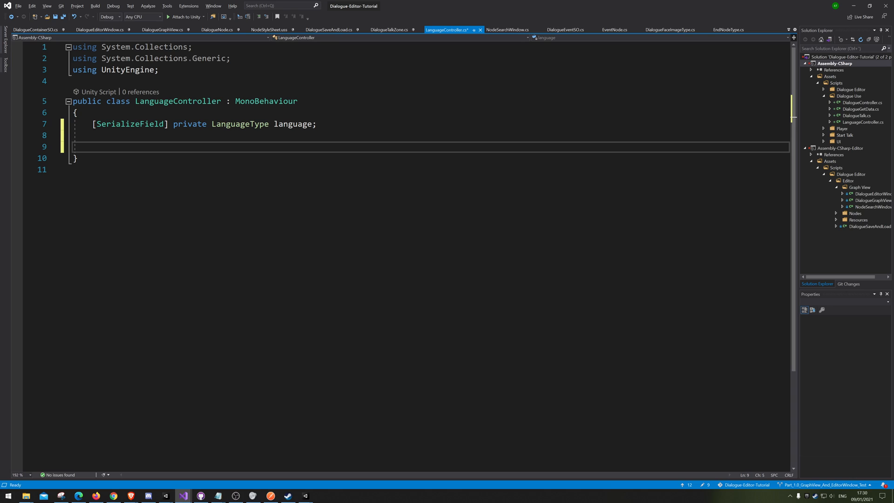
Step: Add a public static Instance property with private set and a generated Language property
{"action": "type", "text": "public"}
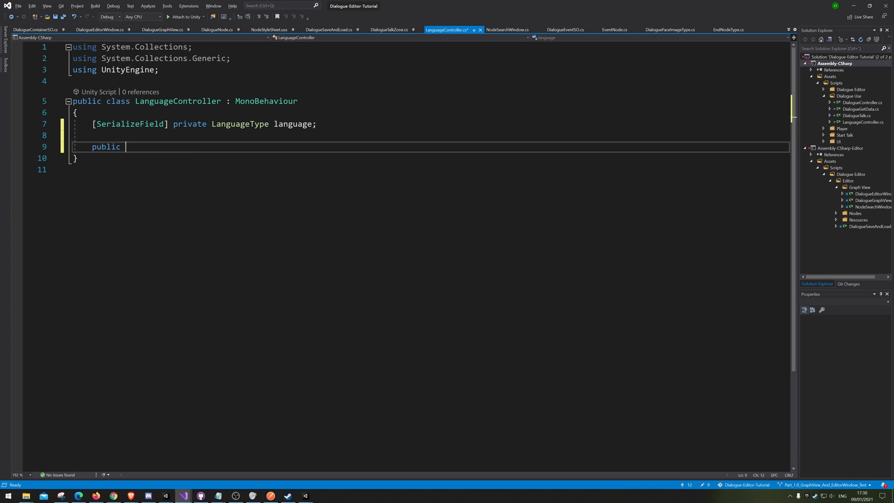
{"action": "type", "text": "sta"}
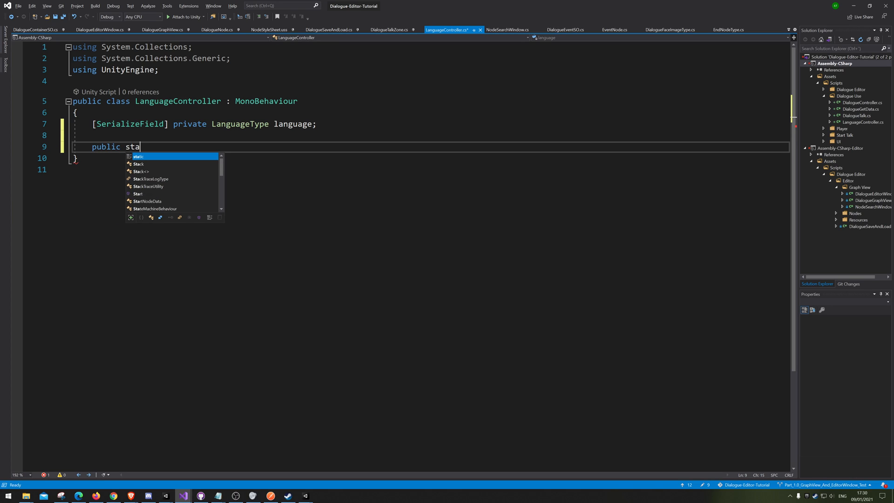
{"action": "type", "text": "tic L"}
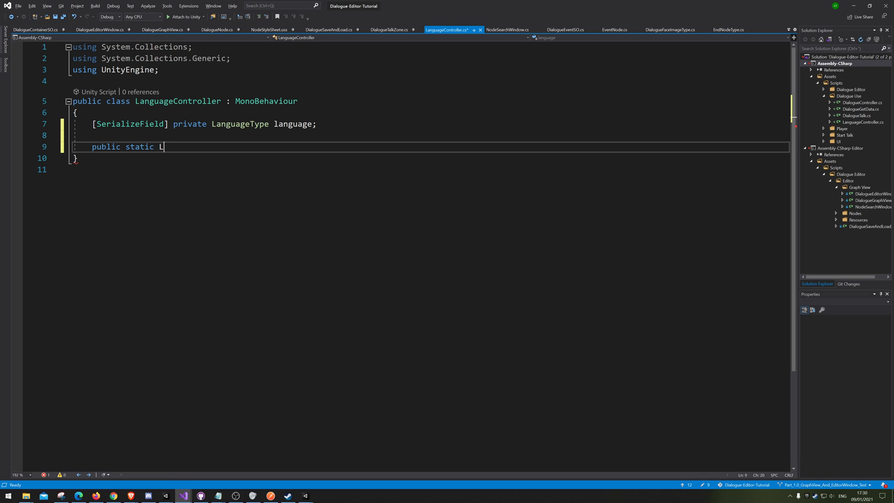
{"action": "type", "text": "anguageController"}
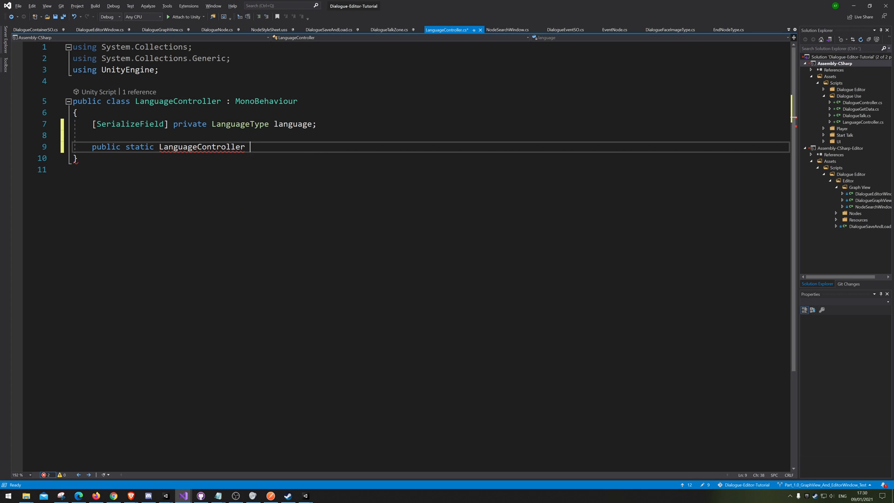
{"action": "type", "text": "In"}
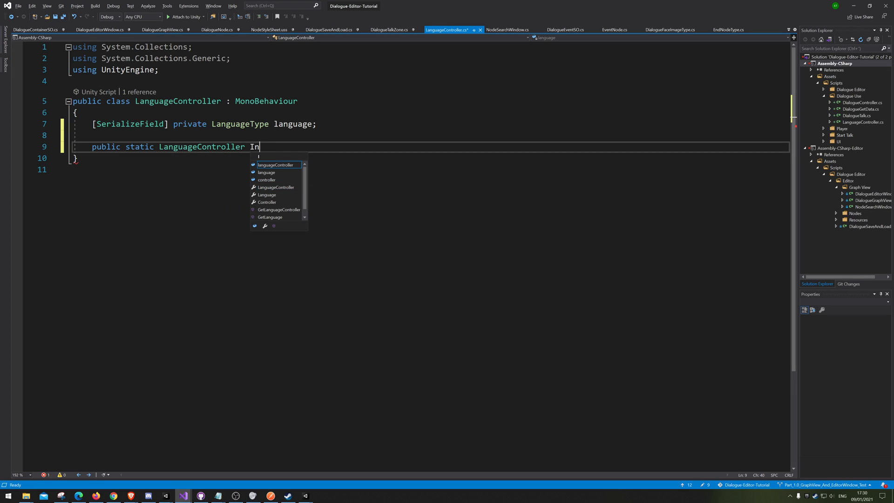
{"action": "type", "text": "st"}
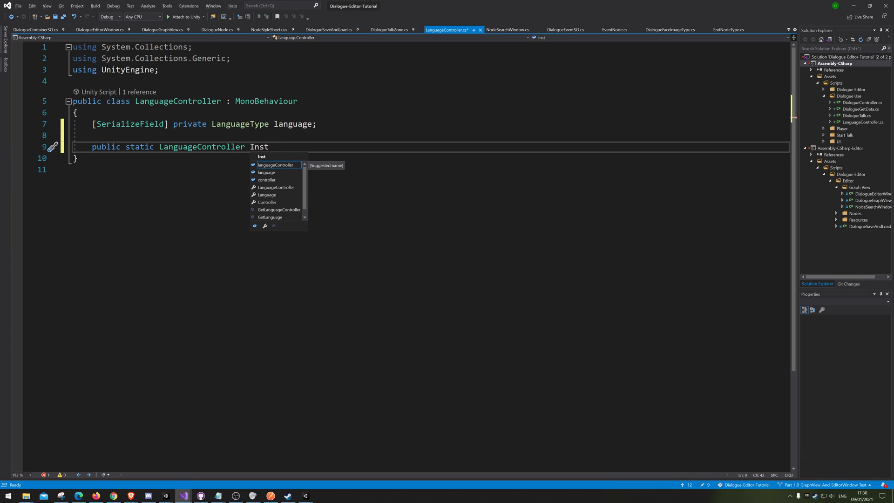
{"action": "type", "text": "ance {"}
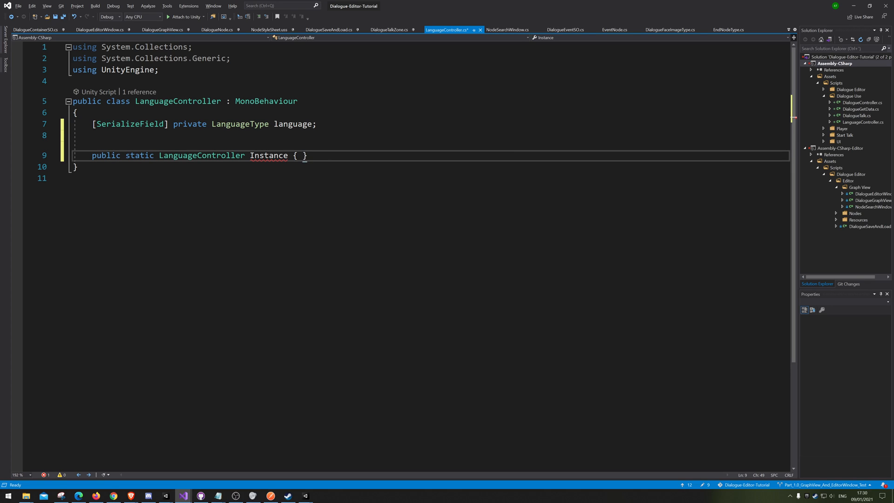
{"action": "type", "text": "get;"}
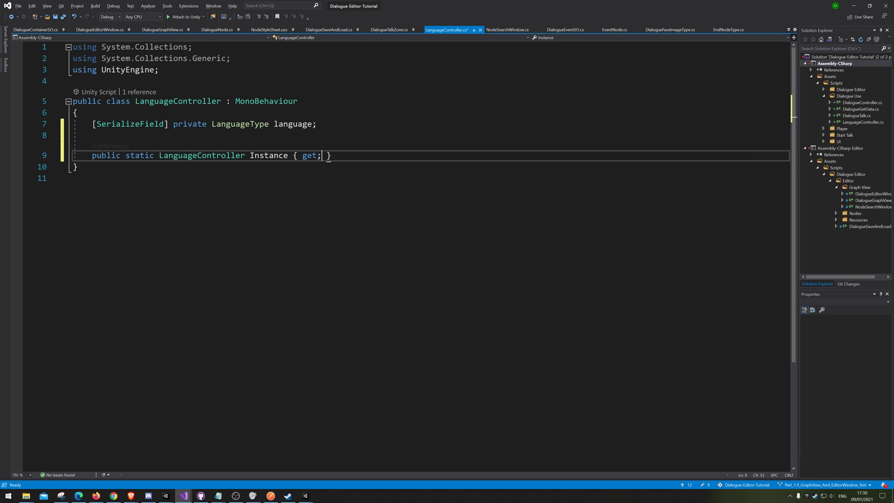
{"action": "type", "text": "private"}
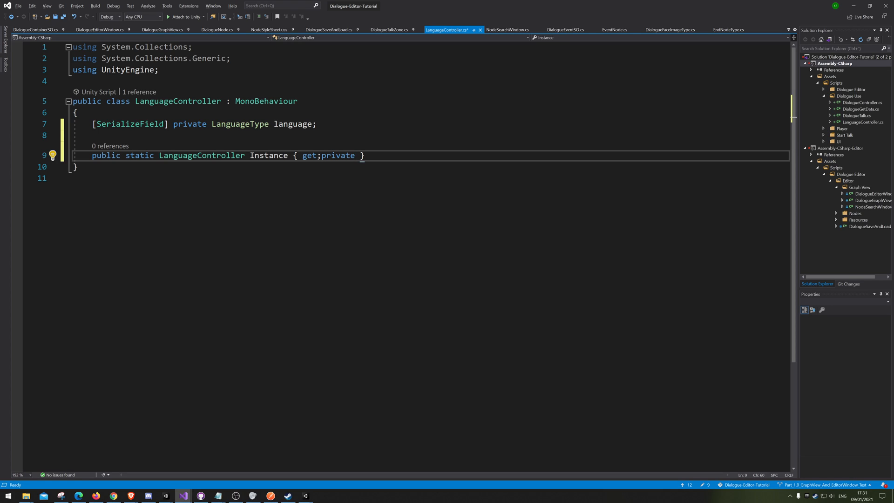
{"action": "type", "text": "set;"}
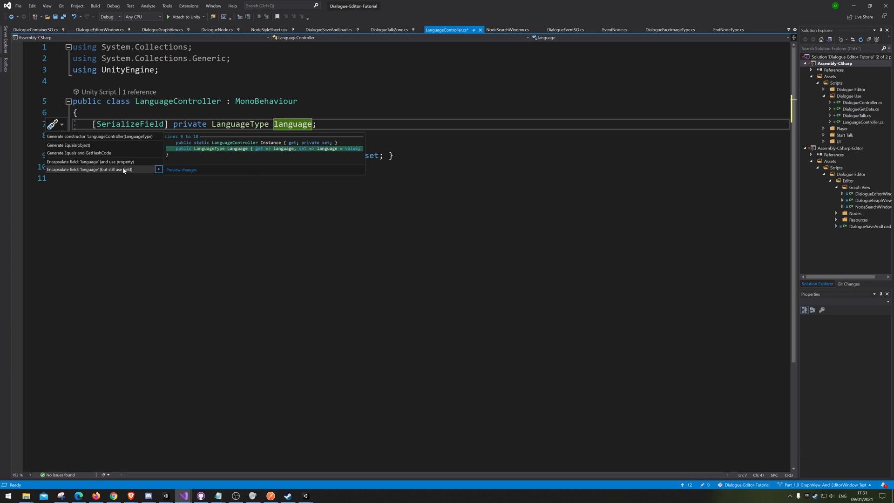
{"action": "left_click", "coordinate": [91, 169]}
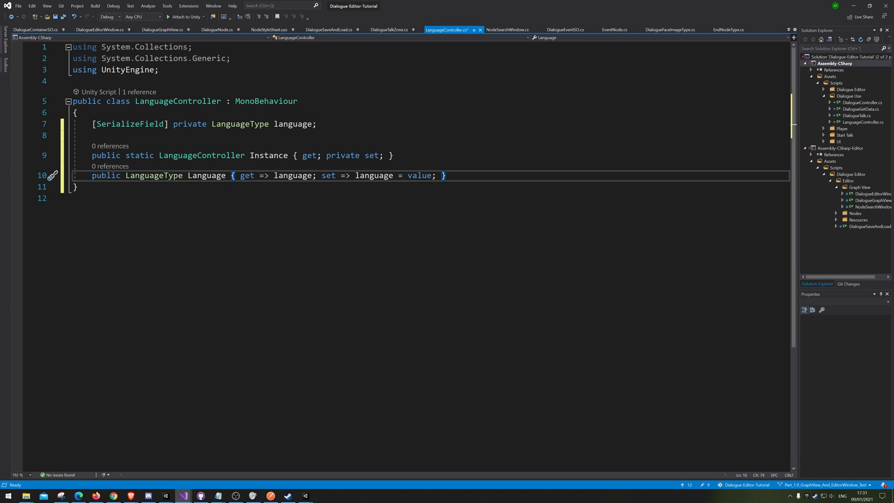
Step: Write Awake setting Instance when null and calling DontDestroyOnLoad(gameObject), then begin an else
{"action": "type", "text": "private void Awake()"}
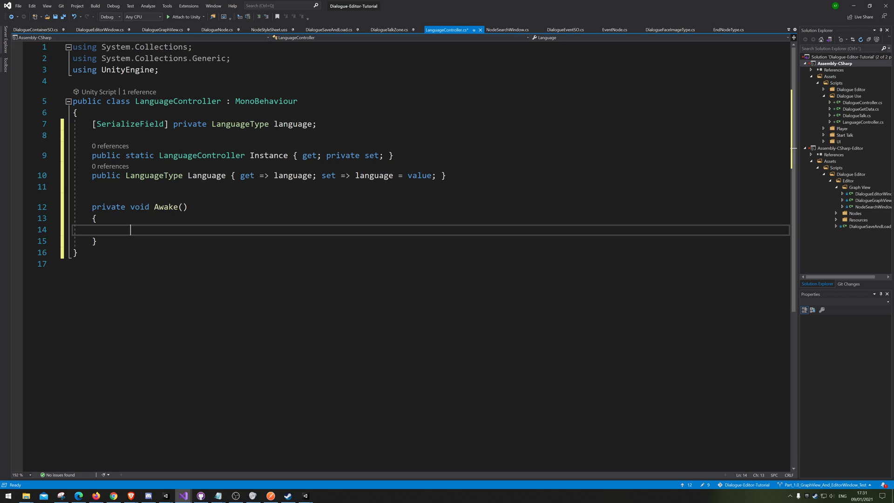
{"action": "type", "text": "if("}
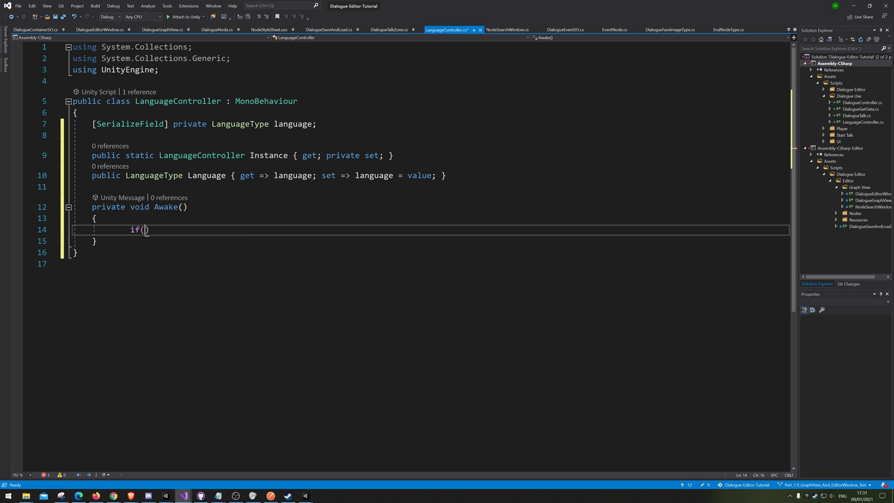
{"action": "type", "text": "I"}
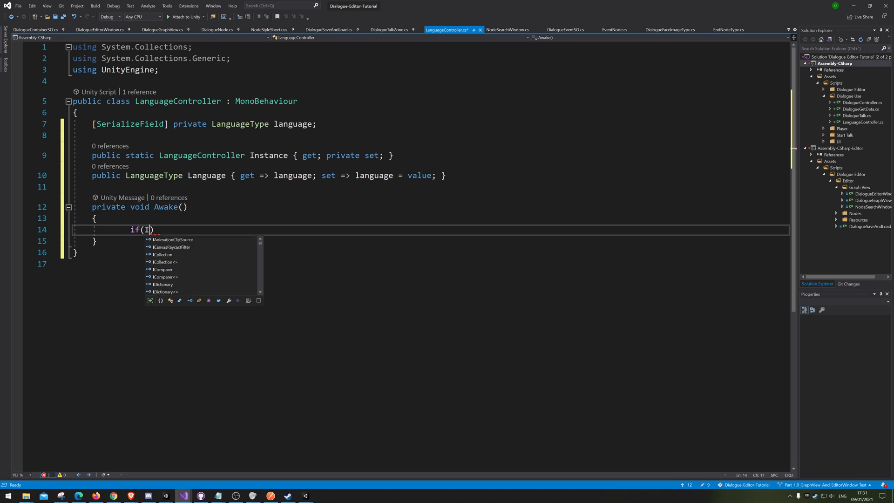
{"action": "type", "text": "nstance"}
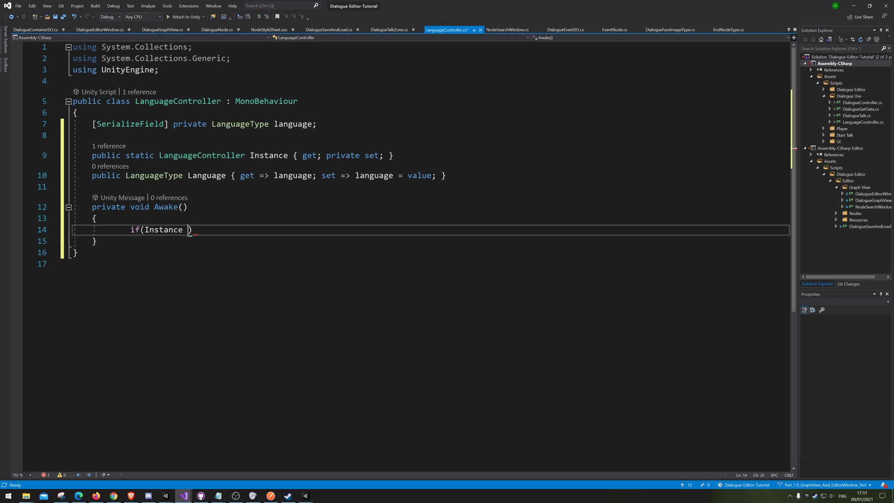
{"action": "type", "text": "== null"}
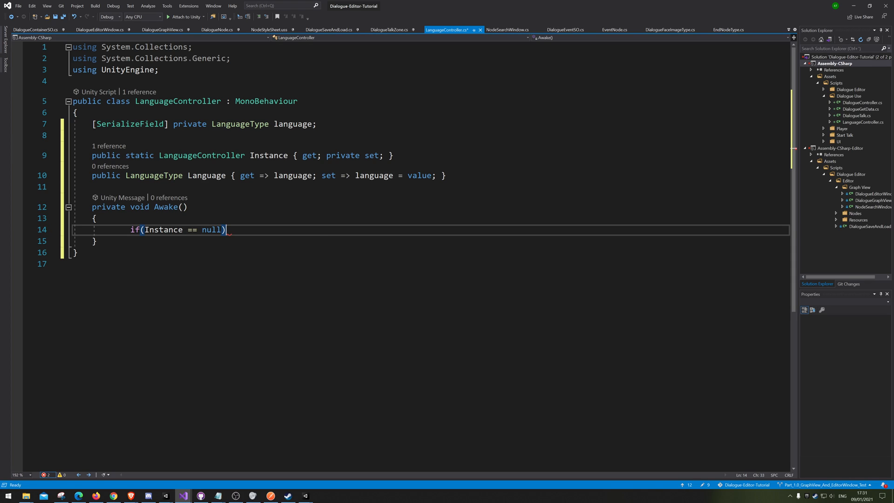
{"action": "type", "text": "{"}
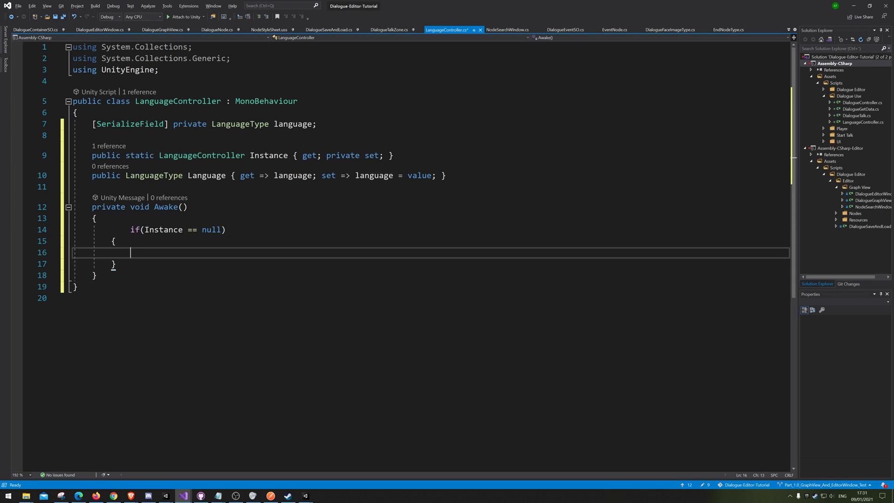
{"action": "type", "text": "Instance = this;"}
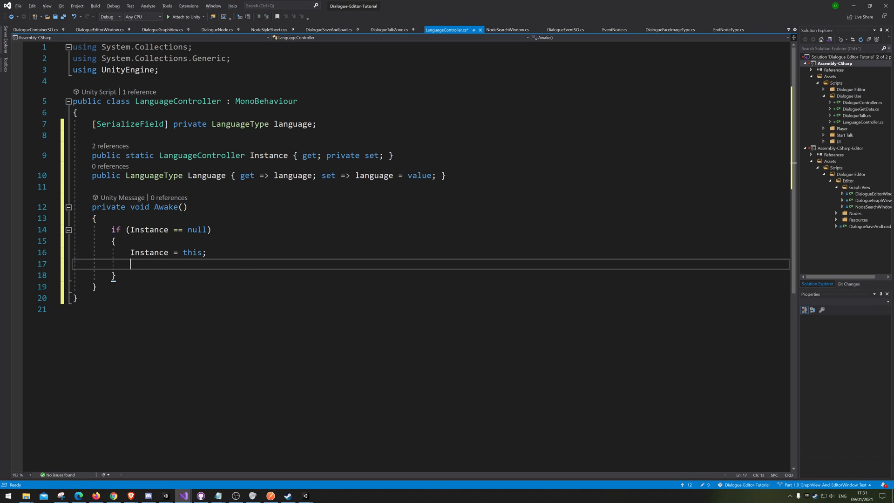
{"action": "type", "text": "DontDestroyOnLoad();"}
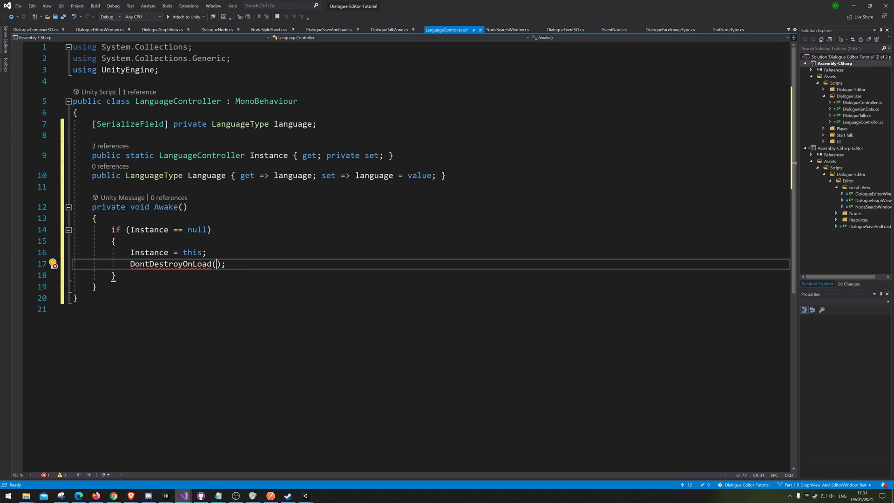
{"action": "type", "text": "gameObject"}
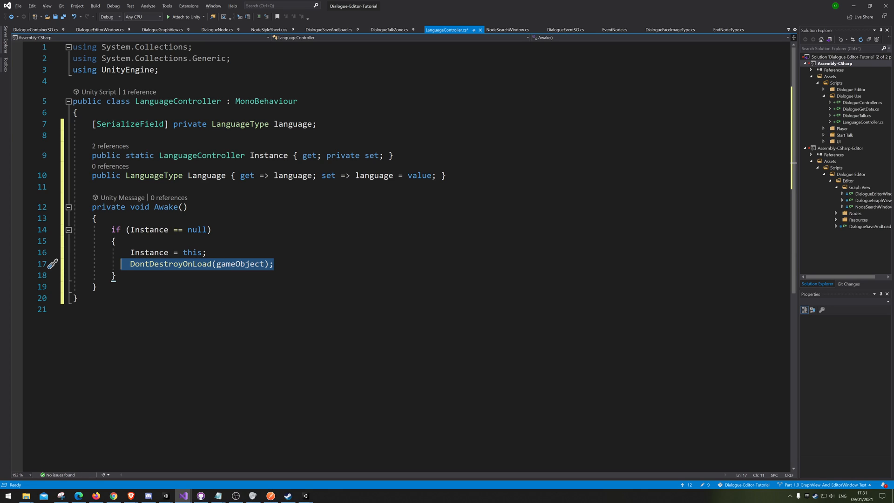
{"action": "double_click", "coordinate": [170, 263]}
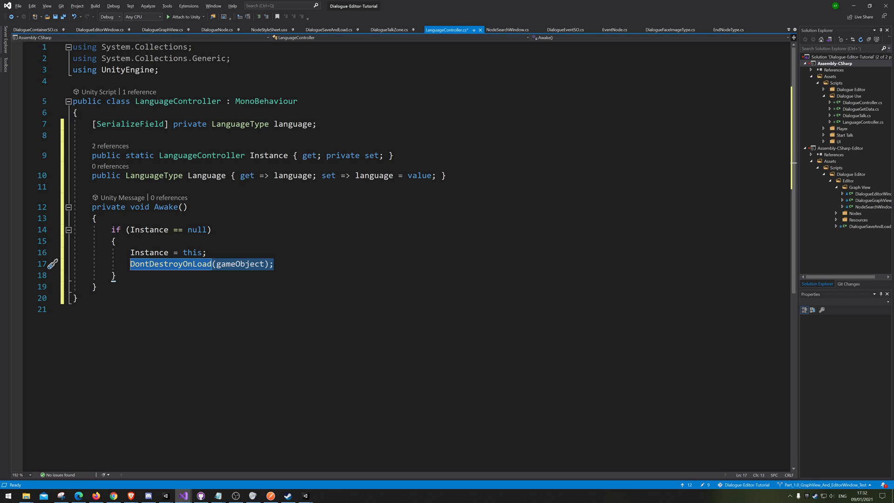
{"action": "left_click", "coordinate": [292, 124]}
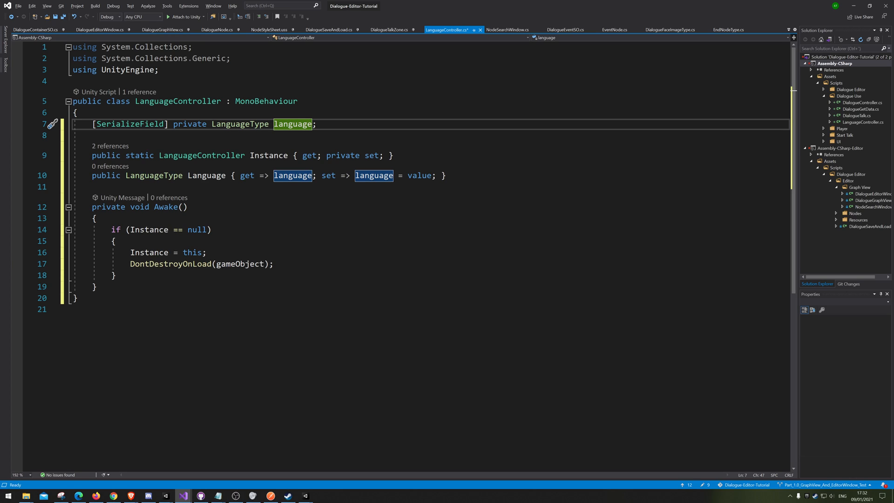
{"action": "type", "text": "else"}
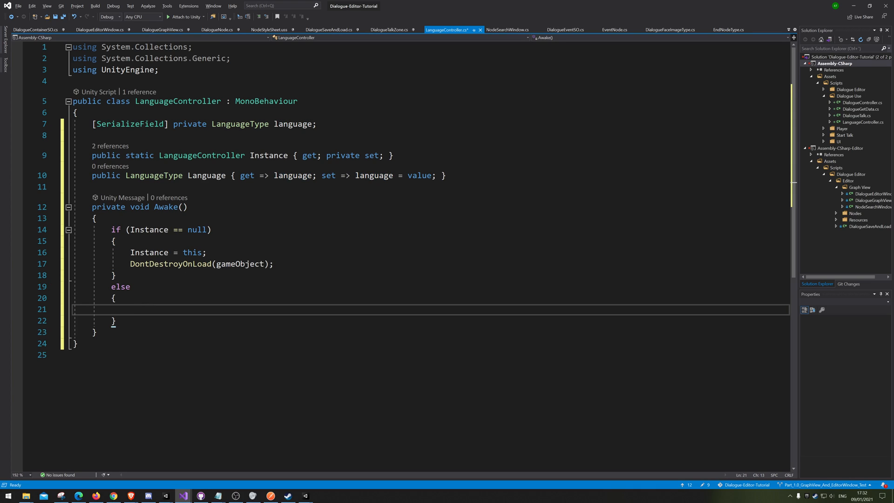
Step: Call Destroy(gameObject) in the else branch and save LanguageController.cs
{"action": "type", "text": "De"}
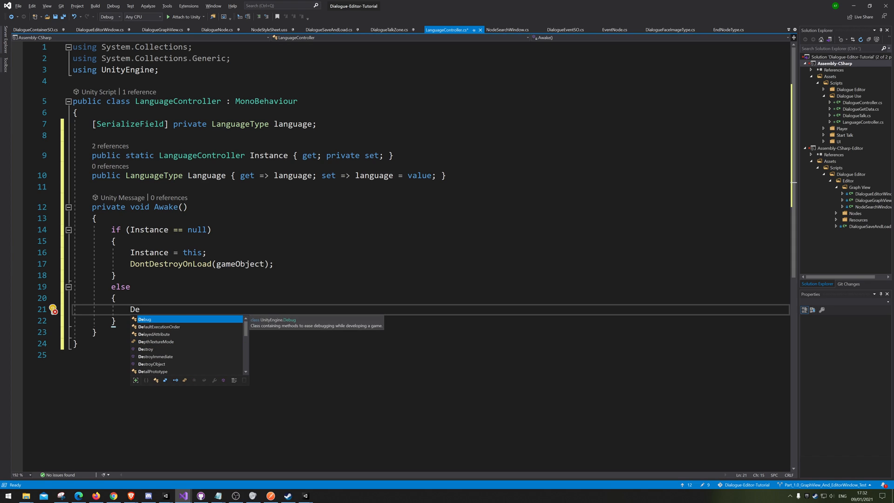
{"action": "type", "text": "stroy()"}
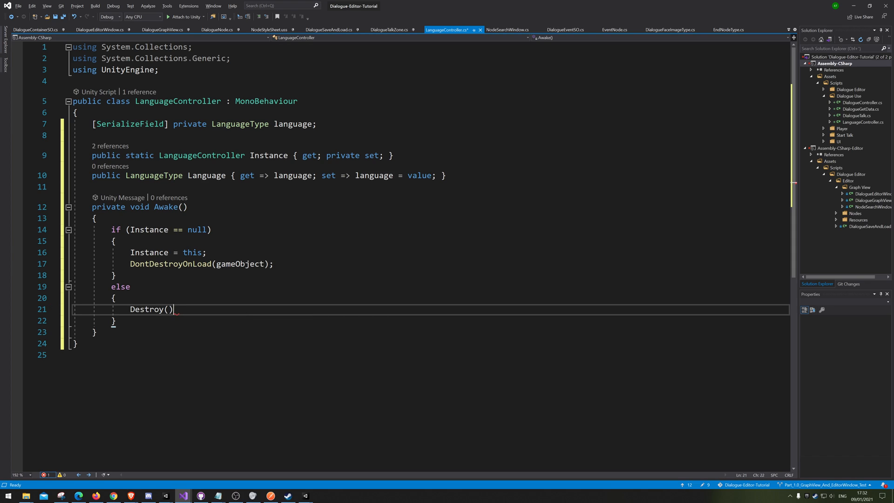
{"action": "type", "text": ";"}
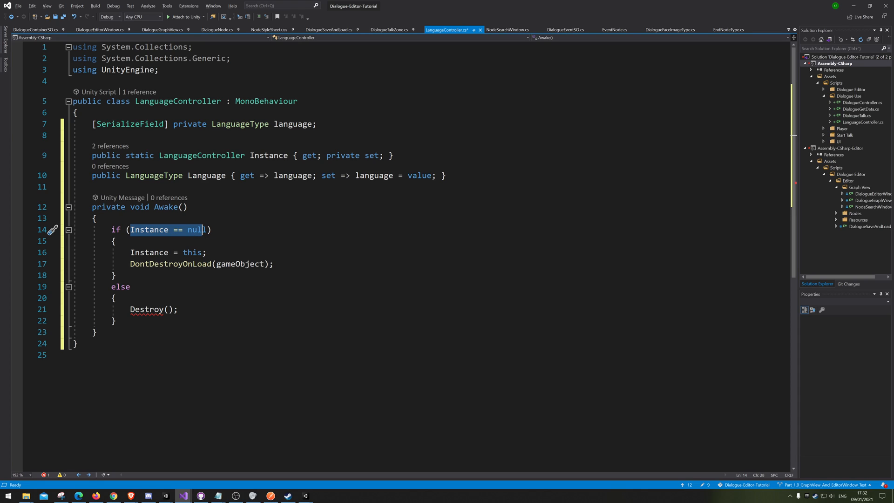
{"action": "type", "text": "game"}
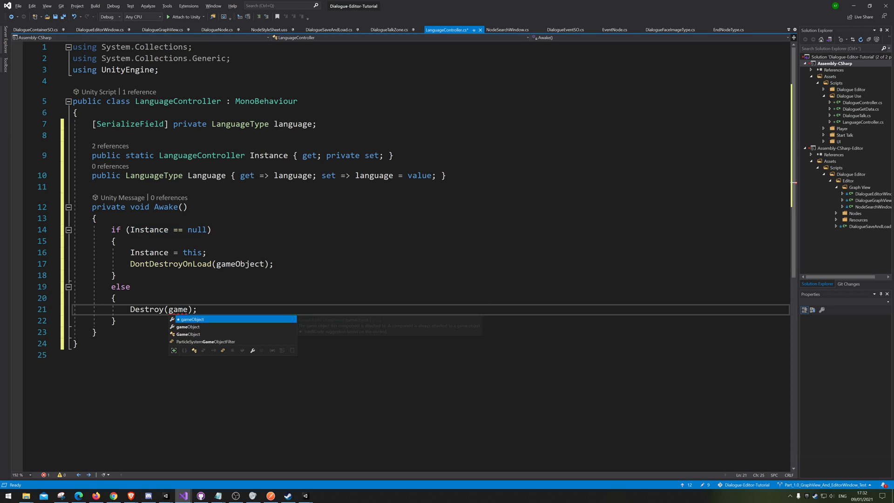
{"action": "key", "text": "Tab"}
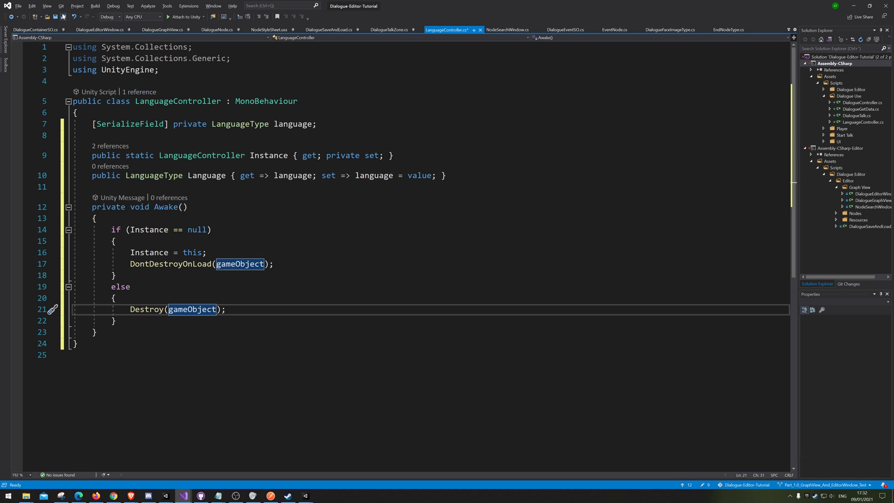
{"action": "key", "text": "ctrl+s"}
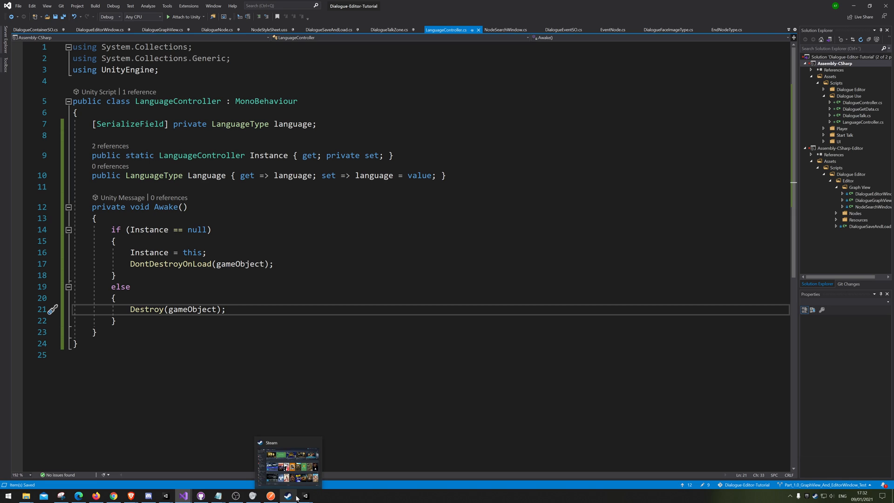
Step: Add a Language Controller object with the script and set its language to English
{"action": "left_click", "coordinate": [304, 496]}
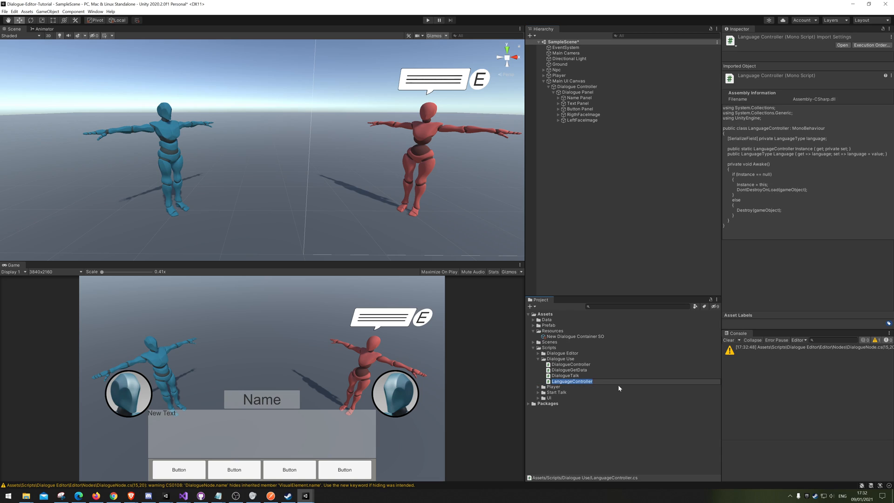
{"action": "left_click", "coordinate": [625, 282]}
{"action": "type", "text": "LanguageController"}
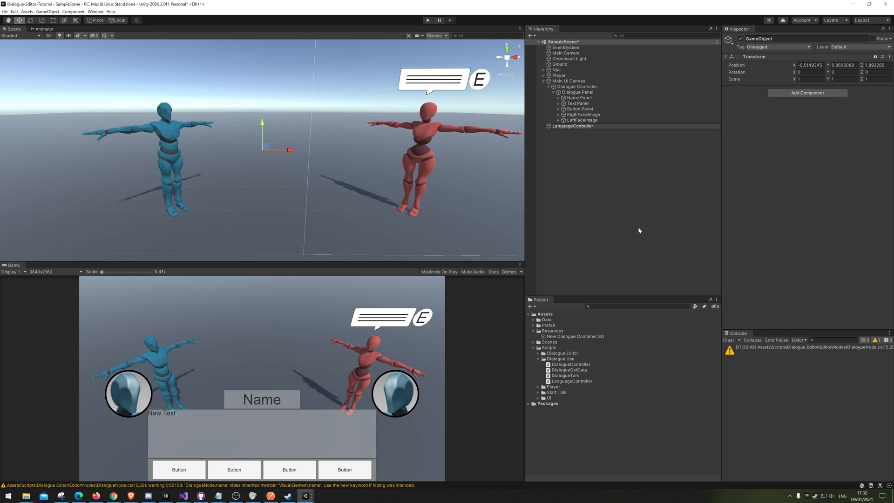
{"action": "left_click", "coordinate": [577, 91]}
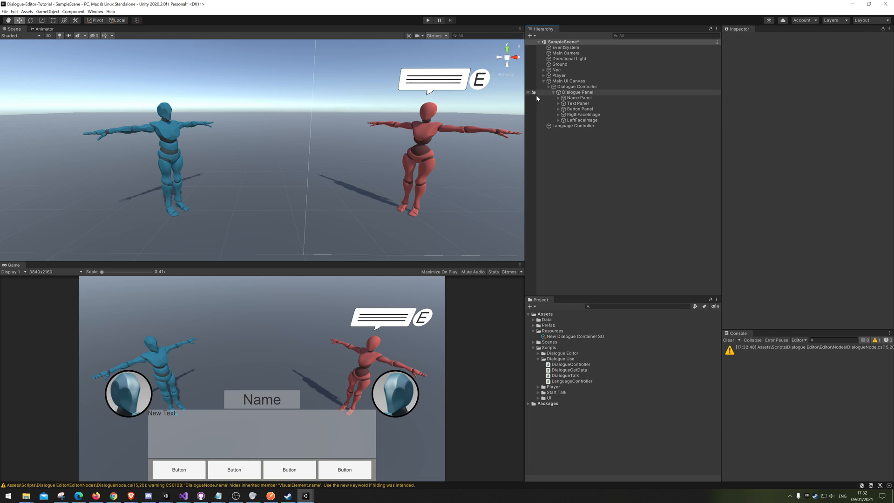
{"action": "left_click", "coordinate": [572, 125]}
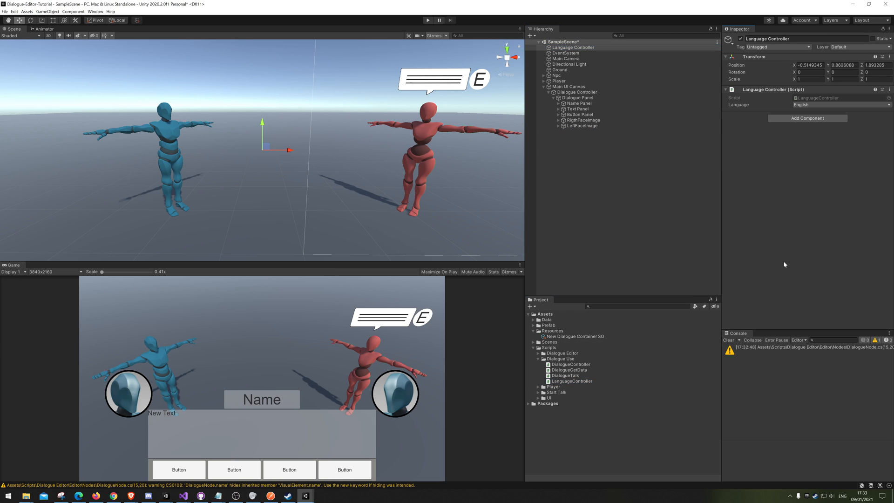
{"action": "left_click", "coordinate": [839, 104]}
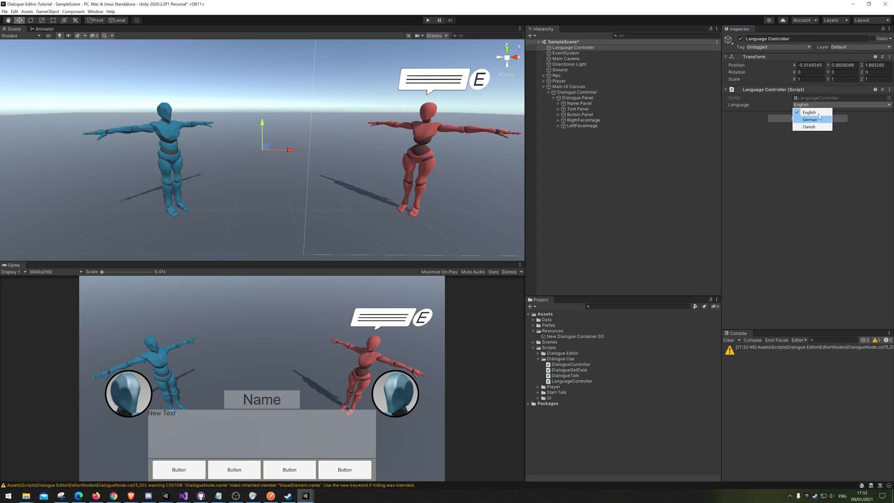
{"action": "left_click", "coordinate": [808, 127]}
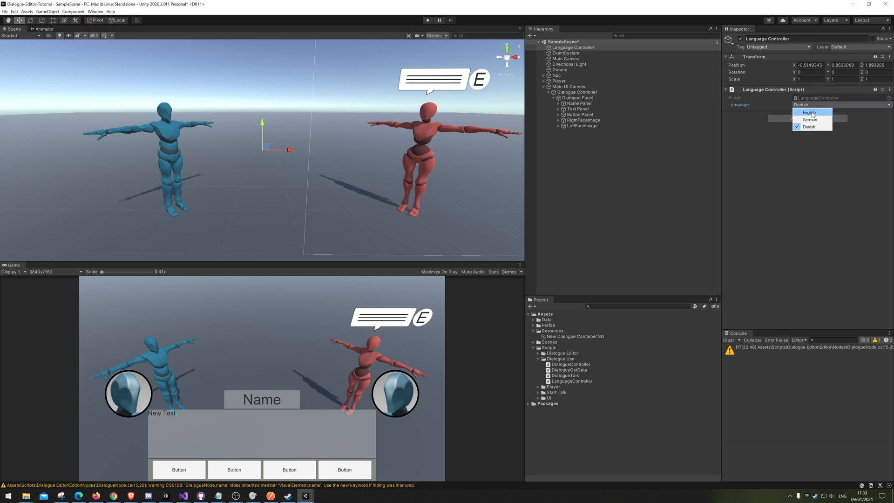
{"action": "left_click", "coordinate": [808, 112]}
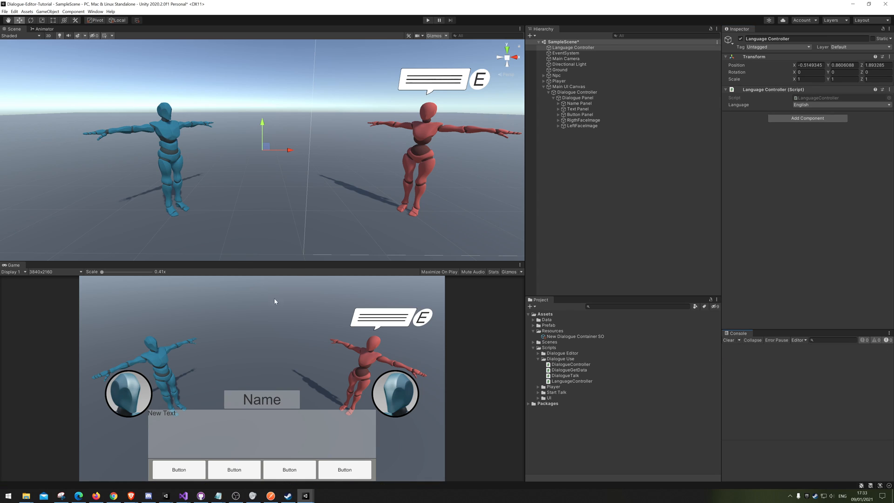
{"action": "mouse_move", "coordinate": [486, 240]}
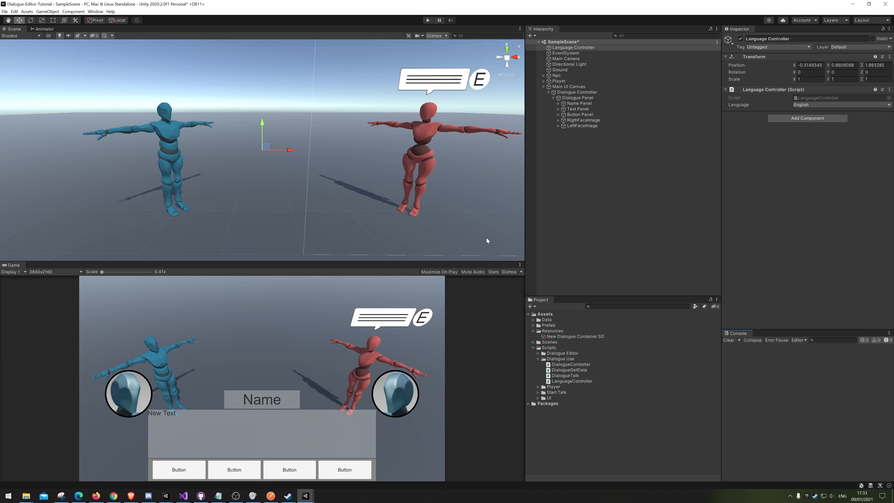
{"action": "mouse_move", "coordinate": [782, 115]}
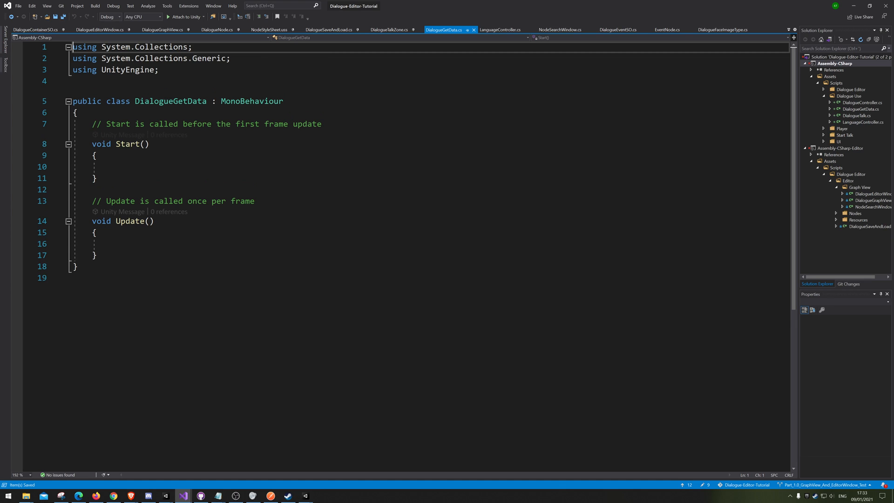
Step: Delete Start and Update and add [SerializeField] private DialogueContainerSO dialogueContainer
{"action": "left_click_drag", "start_coordinate": [96, 124], "coordinate": [96, 256]}
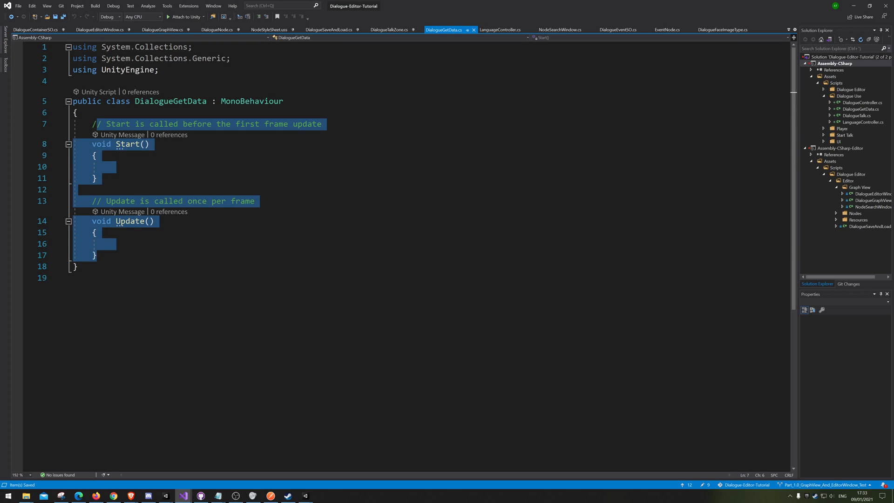
{"action": "key", "text": "Delete"}
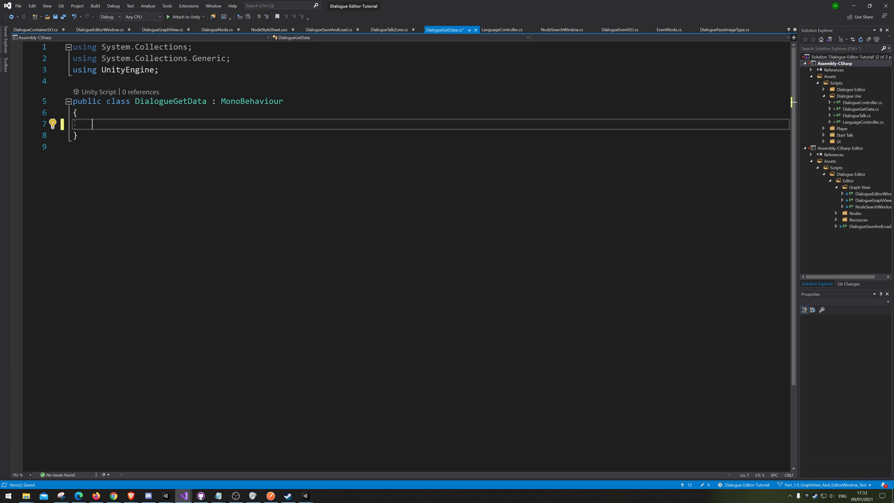
{"action": "type", "text": "[ser"}
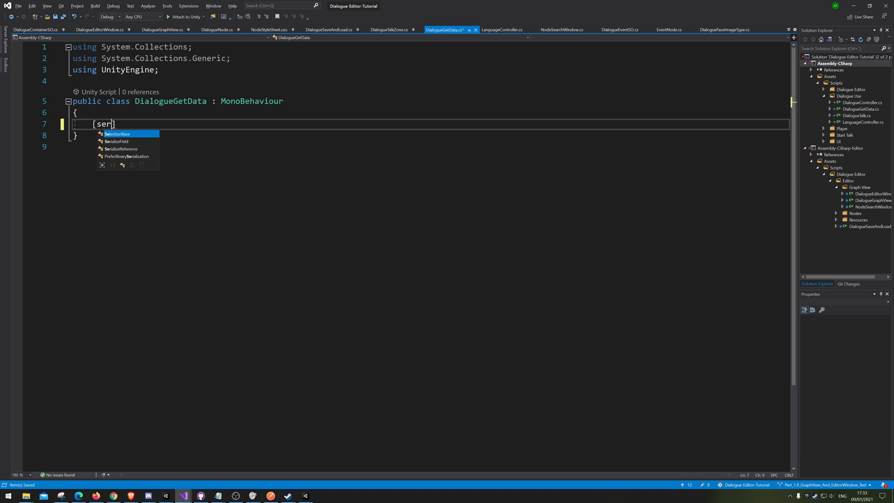
{"action": "type", "text": "SerializeField] private"}
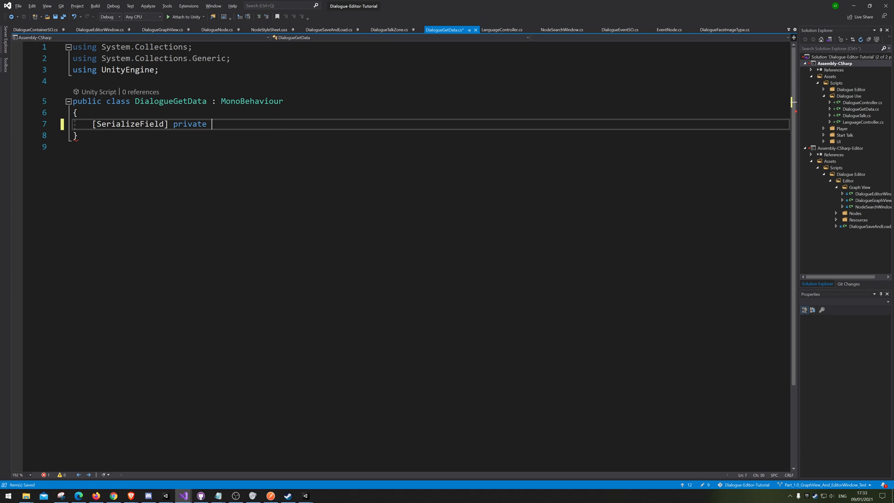
{"action": "type", "text": "Dia"}
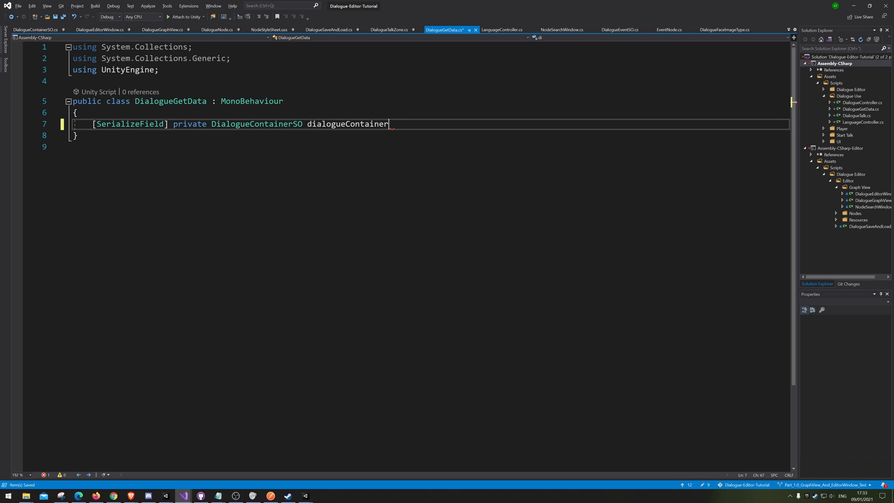
{"action": "key", "text": "enter"}
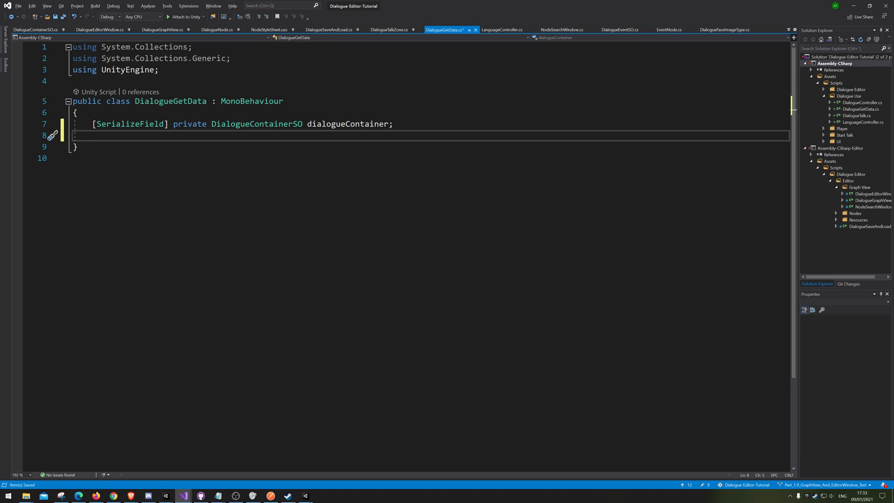
{"action": "key", "text": "Enter"}
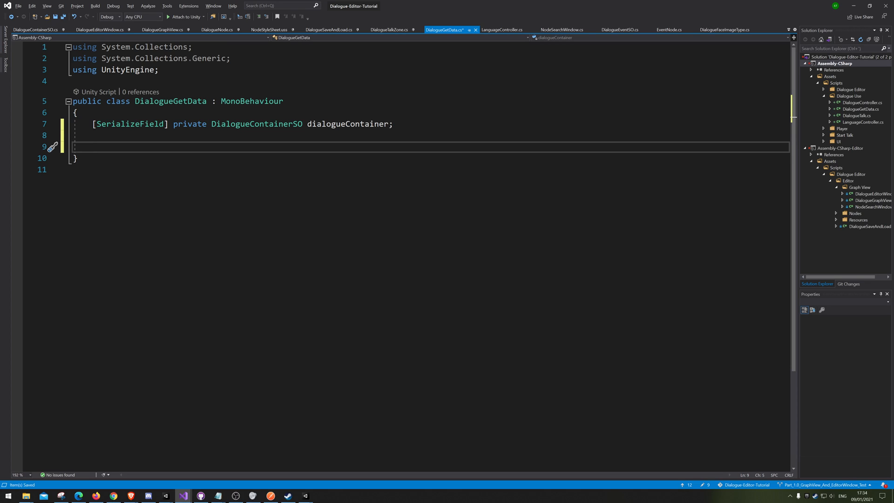
Step: Change the dialogueContainer field's access modifier from private to protected
{"action": "double_click", "coordinate": [347, 124]}
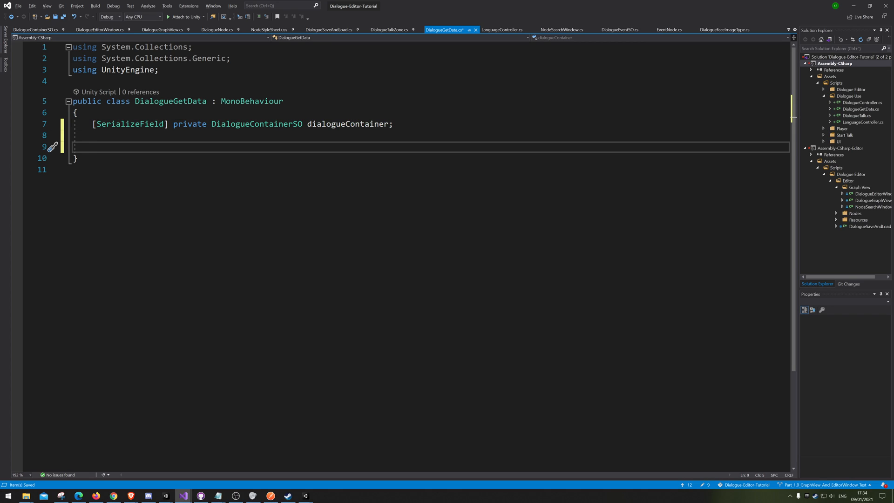
{"action": "type", "text": "protected"}
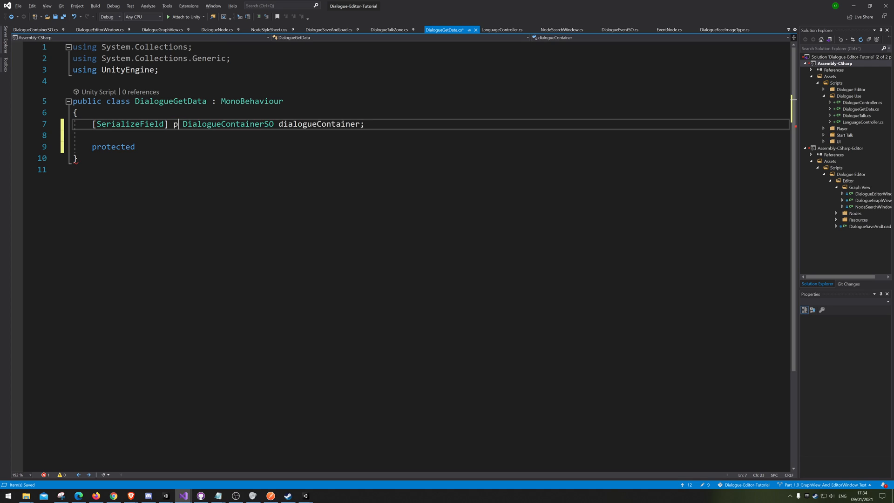
{"action": "type", "text": "rotected"}
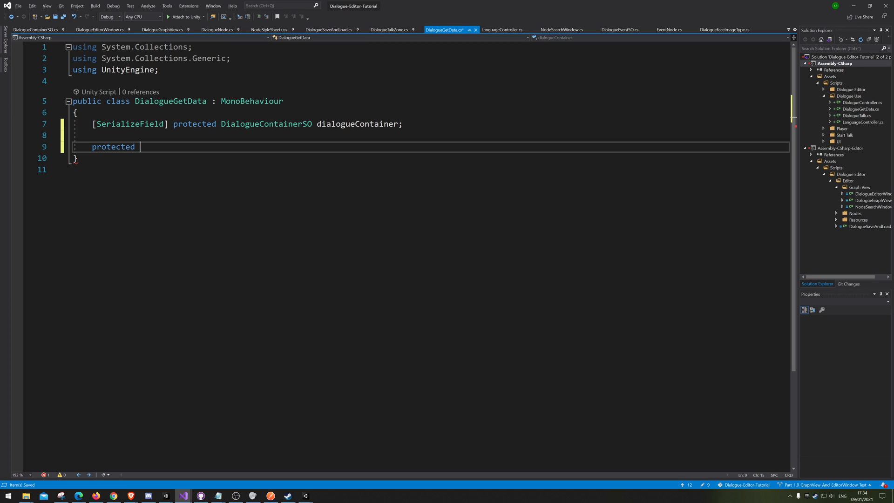
Step: Add an empty protected BaseNodeData GetNodeByGuid(string _targetNodeGuid) method
{"action": "type", "text": "BaseNodeData"}
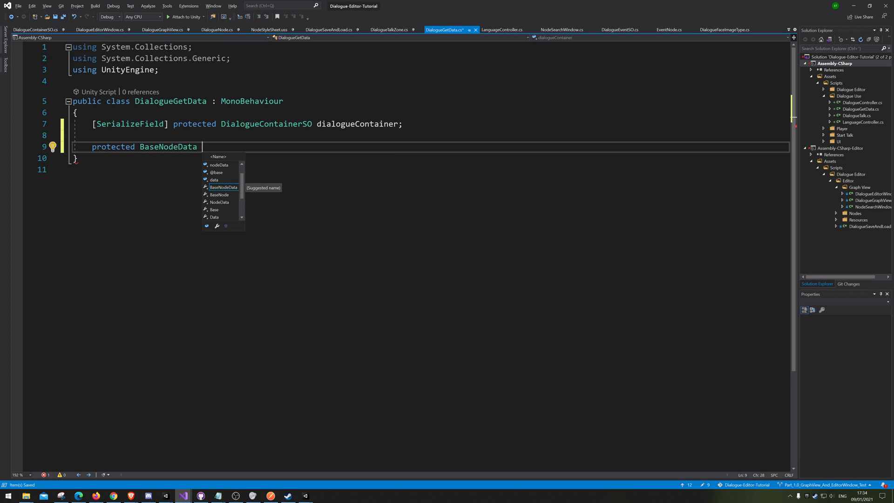
{"action": "type", "text": "Get"}
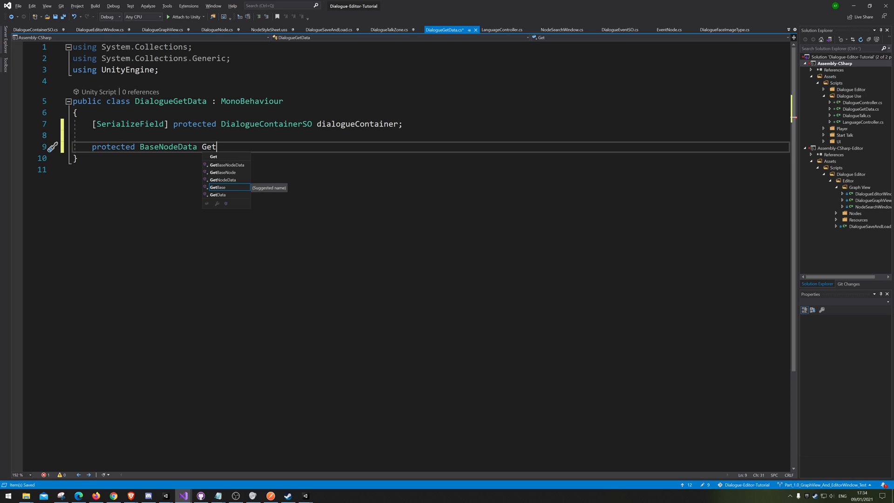
{"action": "type", "text": "Node"}
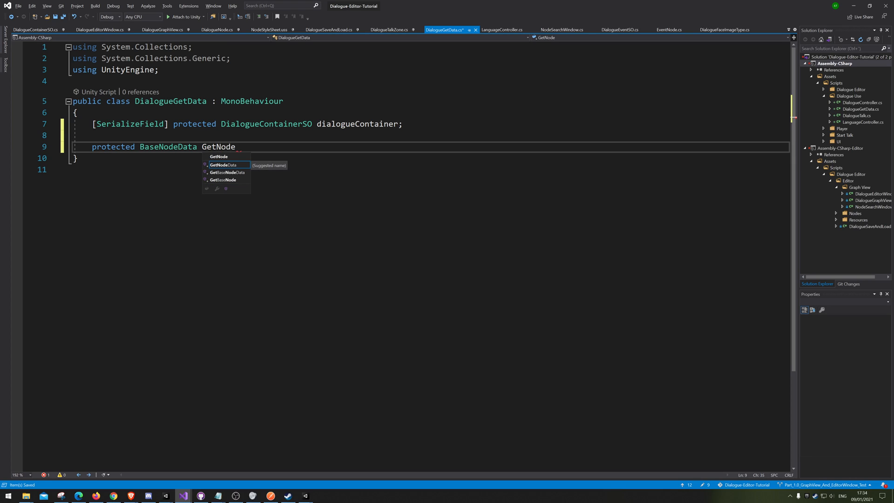
{"action": "type", "text": "ByG"}
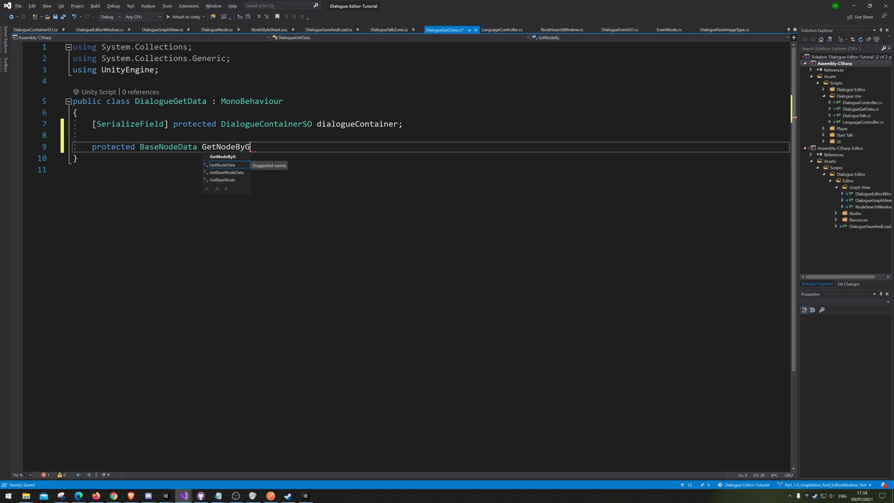
{"action": "type", "text": "uid()"}
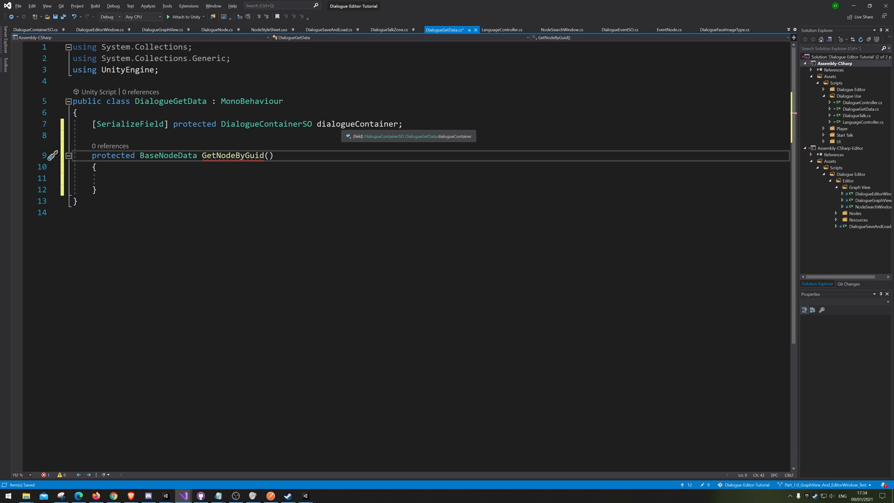
{"action": "type", "text": "string"}
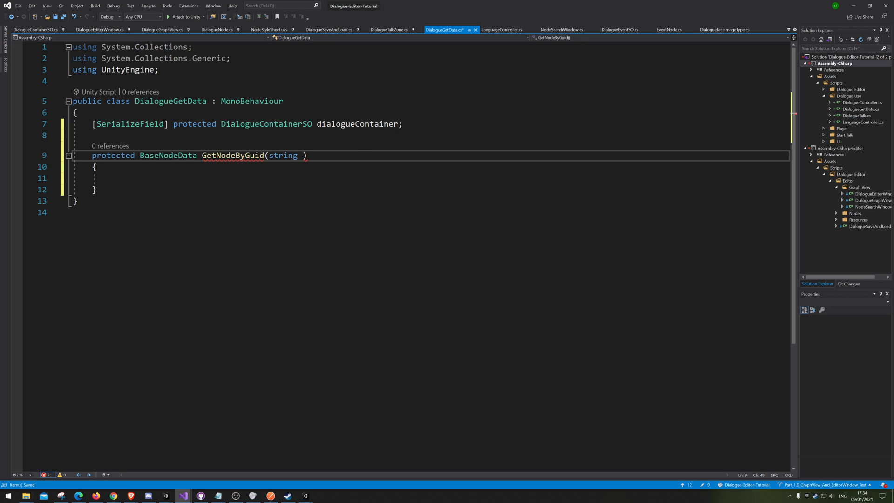
{"action": "type", "text": "_targetNodeGuid"}
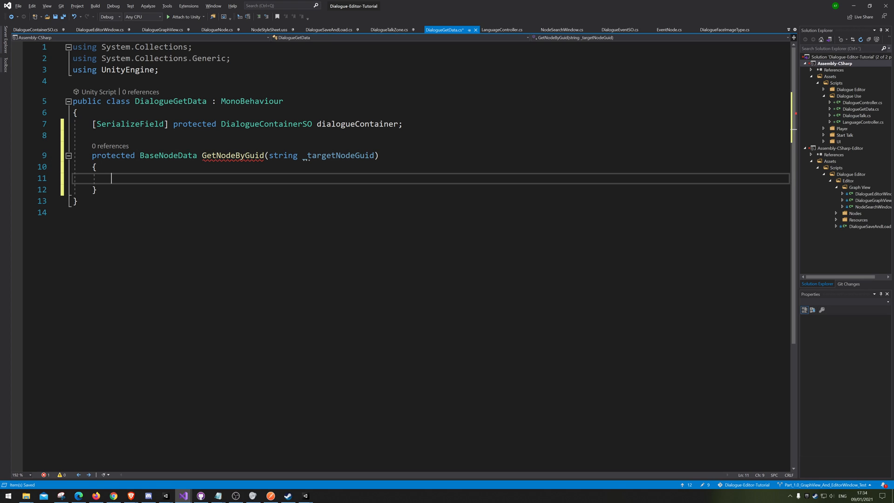
Step: Make GetNodeByGuid return dialogueContainer.AllNodes.Find(node => node.NodeGuid == _targetNodeGuid)
{"action": "type", "text": "return"}
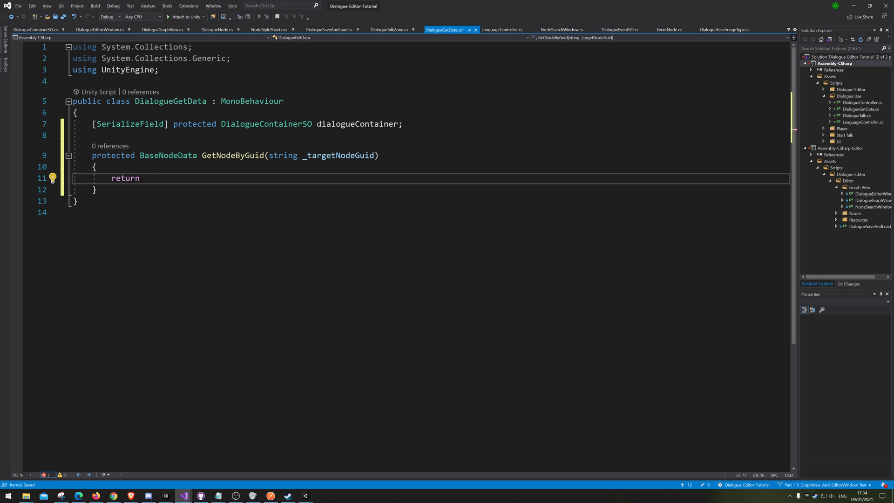
{"action": "type", "text": "dialogueContainer"}
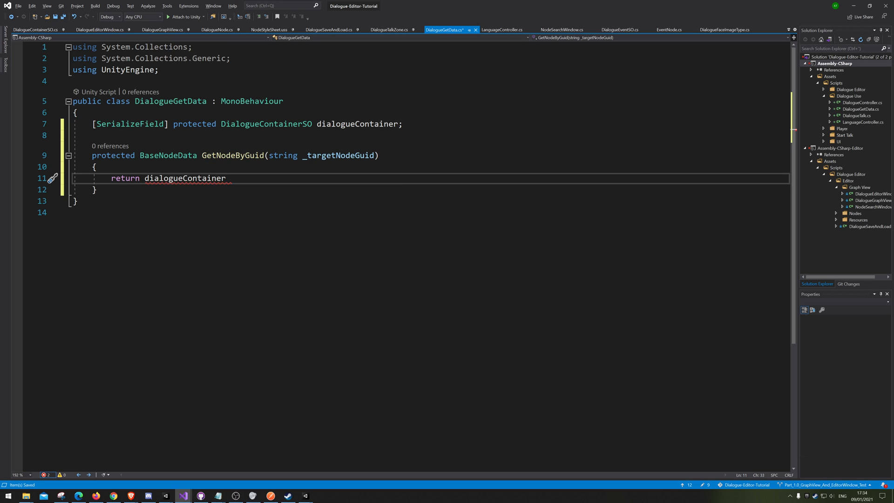
{"action": "type", "text": ".AllNodes"}
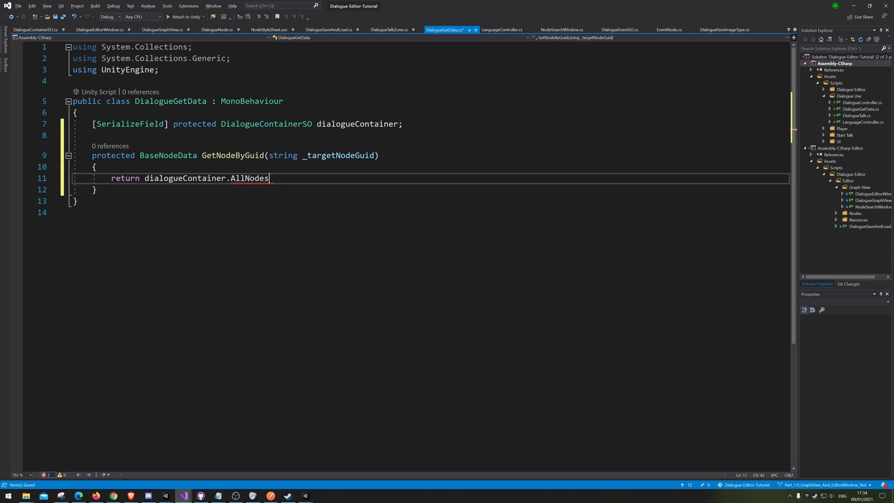
{"action": "type", "text": ".fin"}
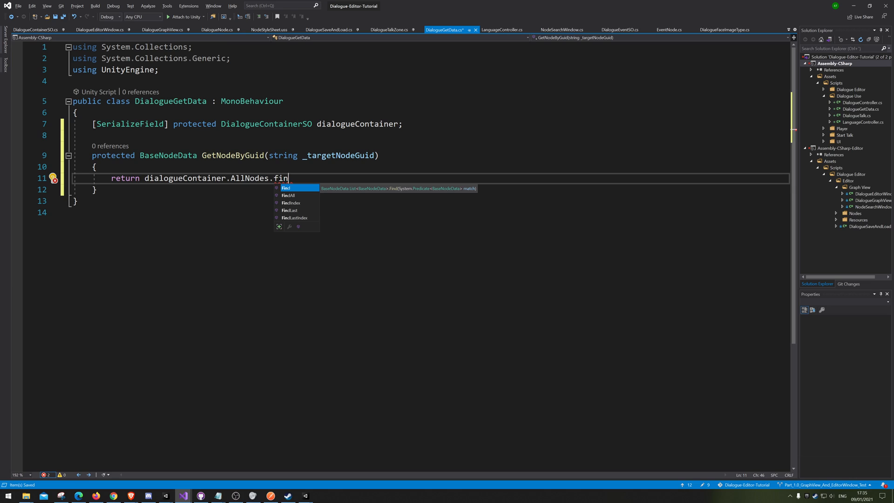
{"action": "type", "text": "d("}
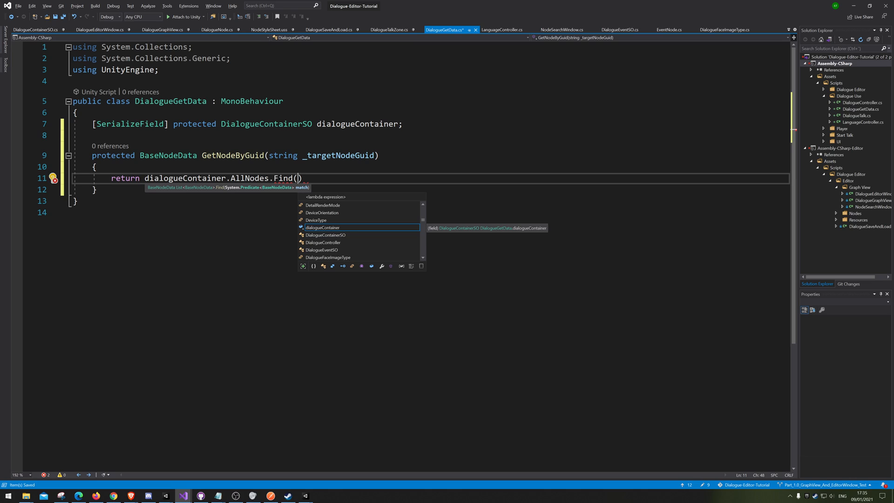
{"action": "type", "text": "node => n"}
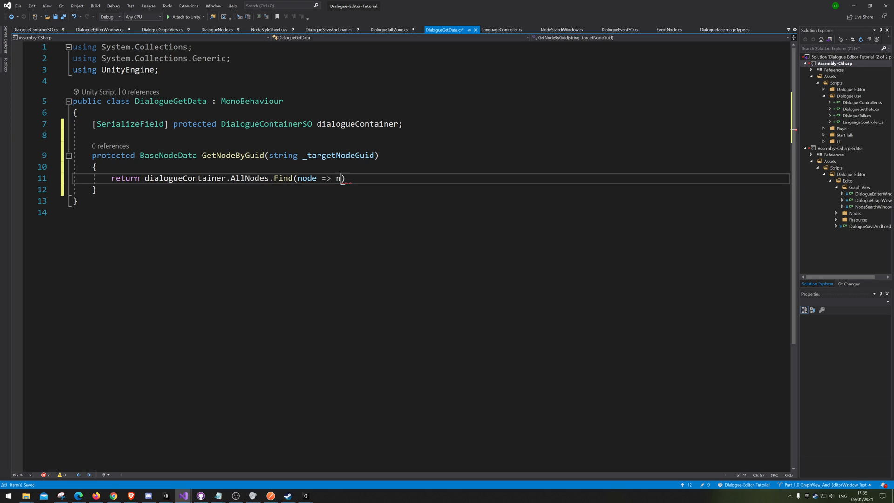
{"action": "type", "text": "ode."}
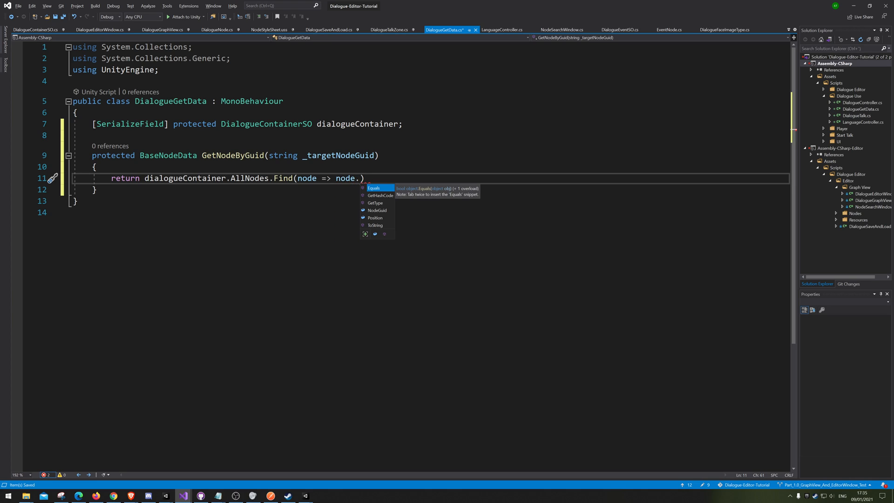
{"action": "type", "text": "NodeGuid == _t"}
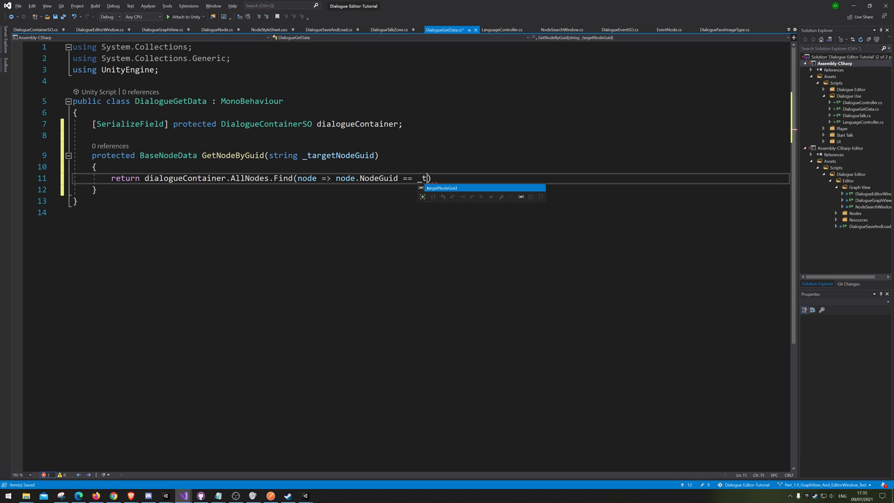
{"action": "type", "text": "argetNodeGuid);"}
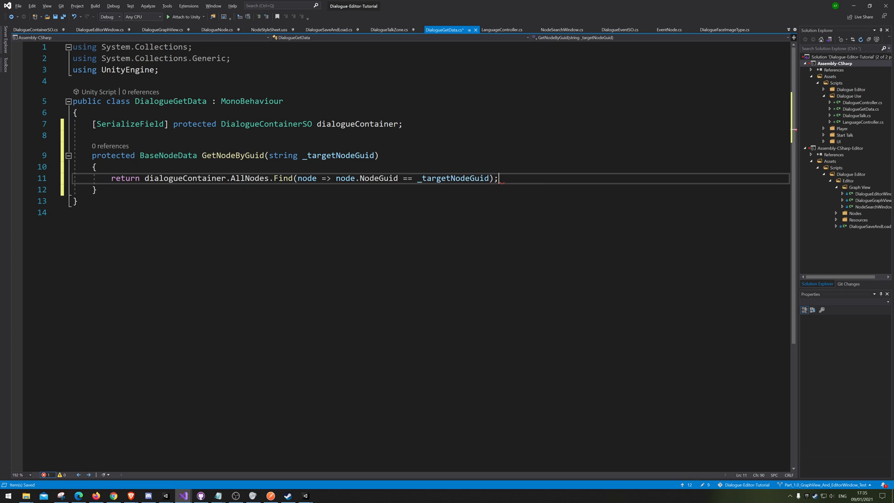
{"action": "double_click", "coordinate": [125, 178]}
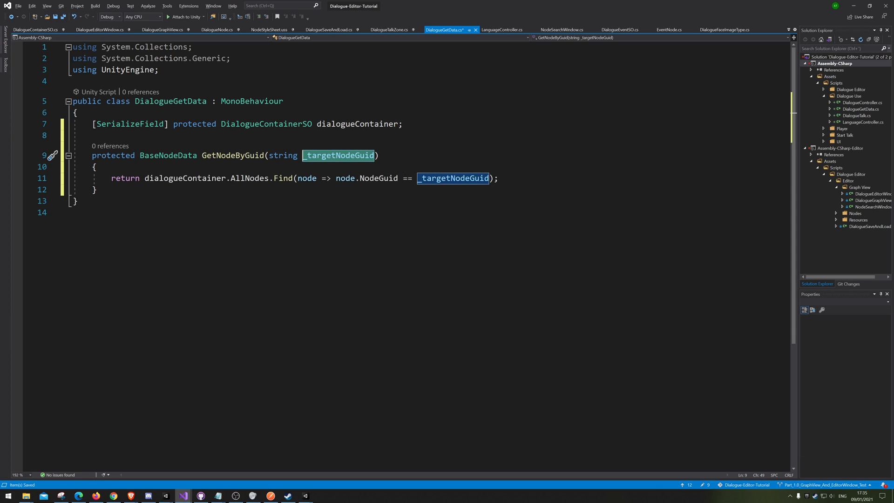
{"action": "mouse_move", "coordinate": [452, 178]}
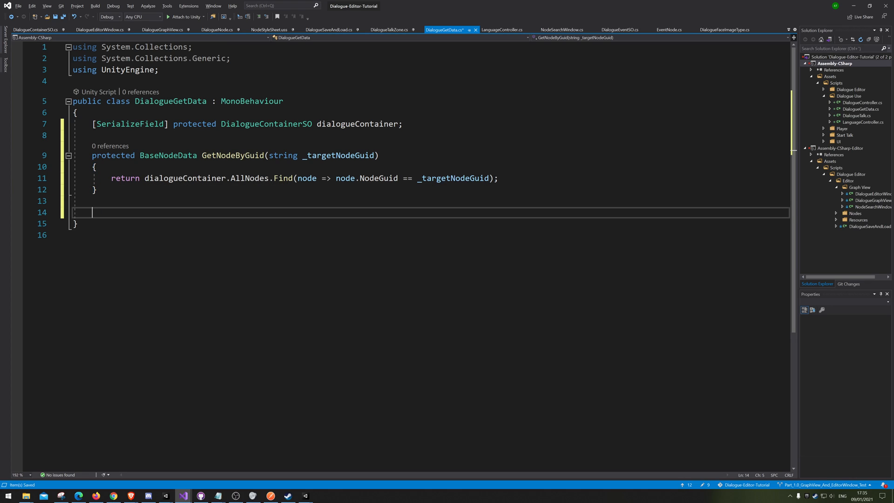
Step: Declare protected BaseNodeData GetNodeByNodePort(DialogueNodePort _nodePort) with empty braces
{"action": "type", "text": "protected"}
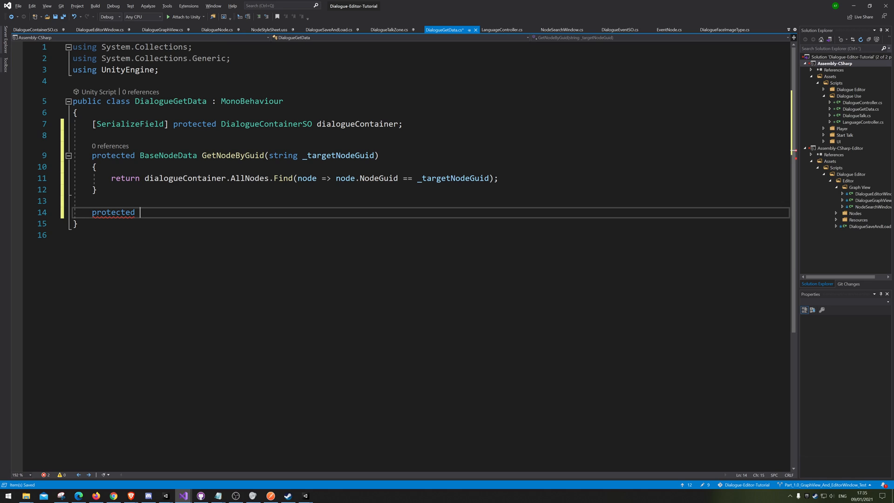
{"action": "type", "text": "BaseNodeData"}
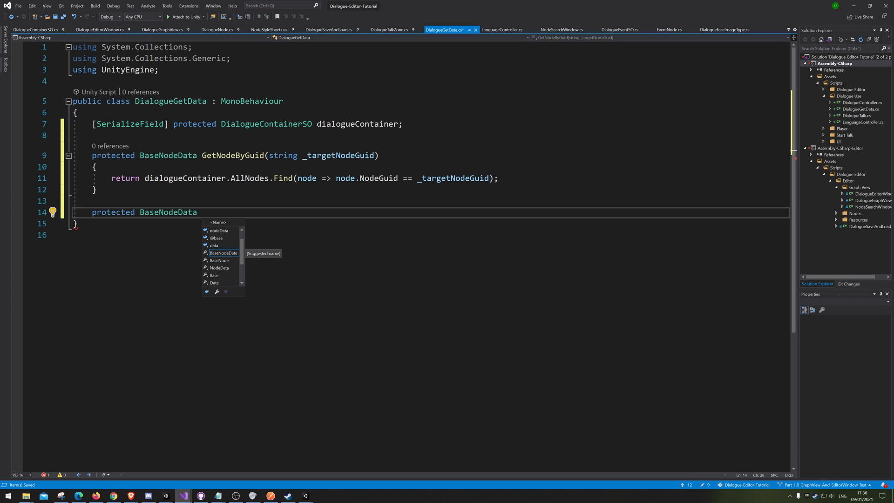
{"action": "type", "text": "Get"}
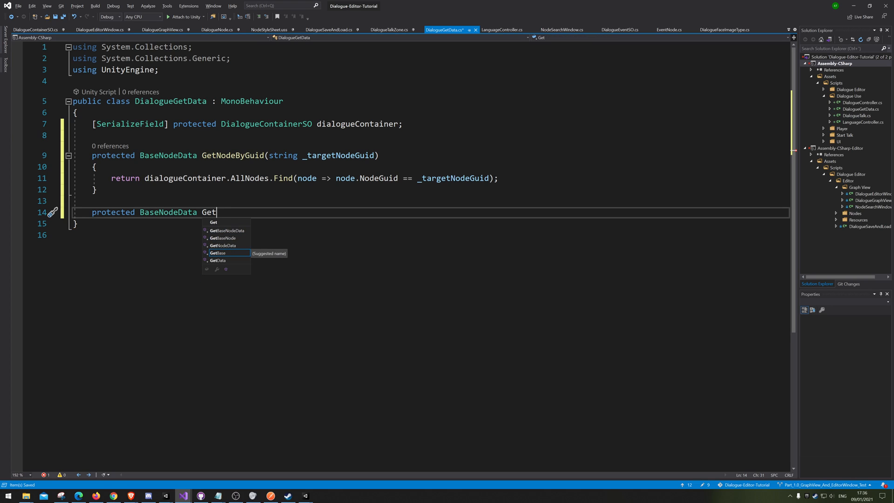
{"action": "type", "text": "Node"}
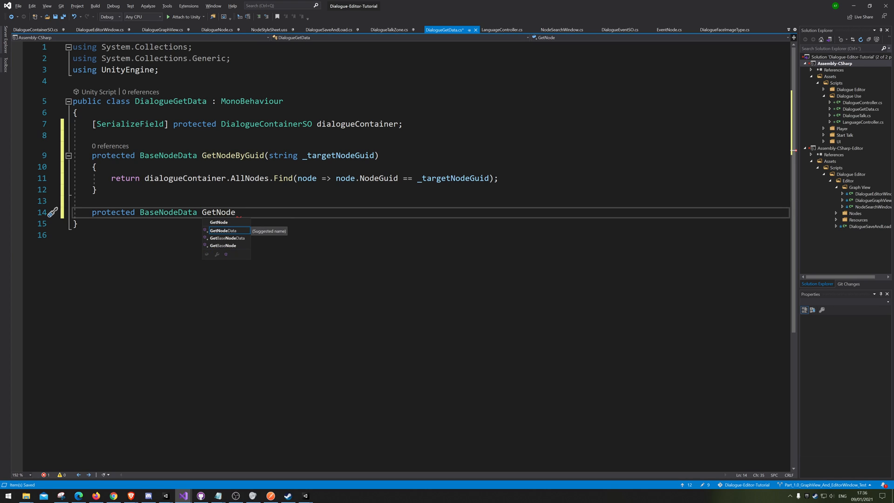
{"action": "double_click", "coordinate": [219, 212]}
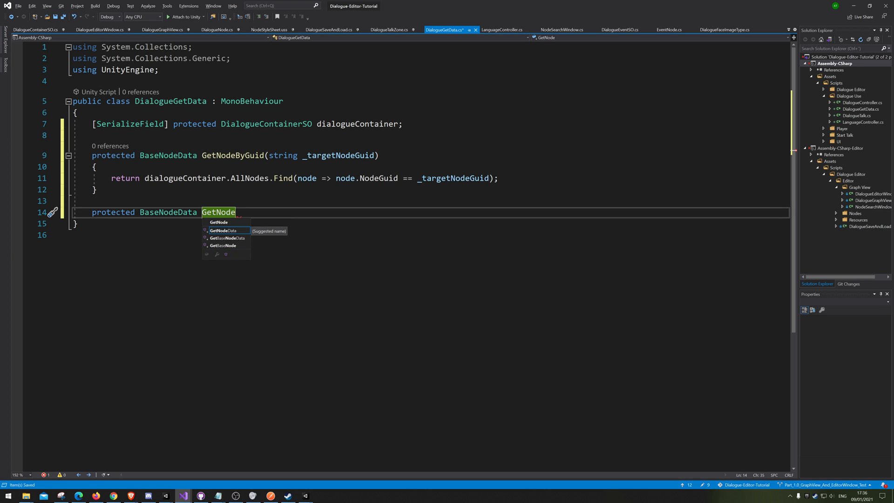
{"action": "type", "text": "ByNode"}
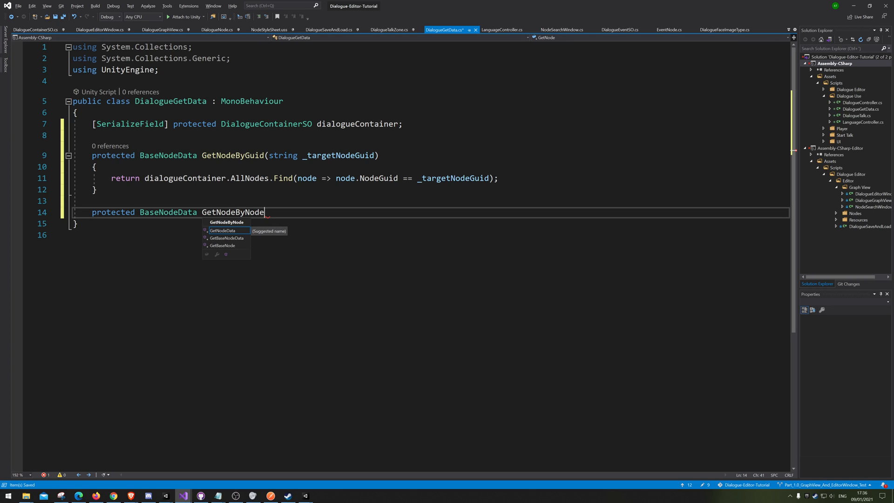
{"action": "type", "text": "p"}
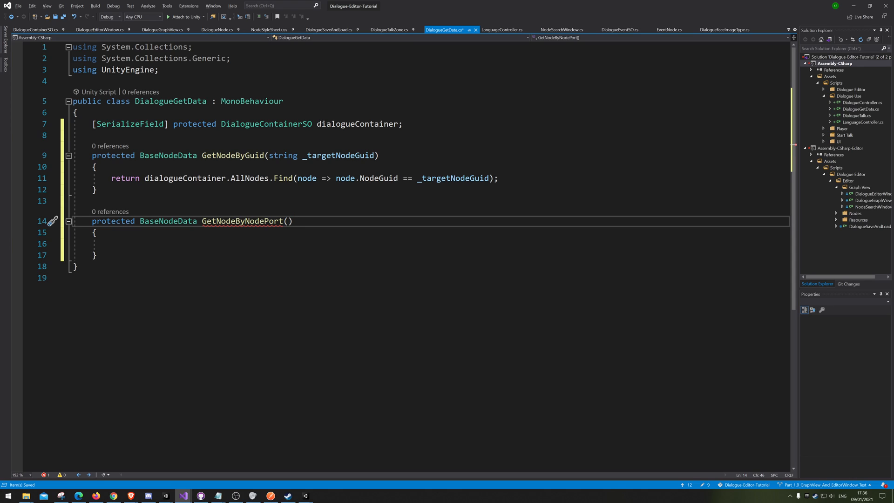
{"action": "type", "text": "DialogueNodePort"}
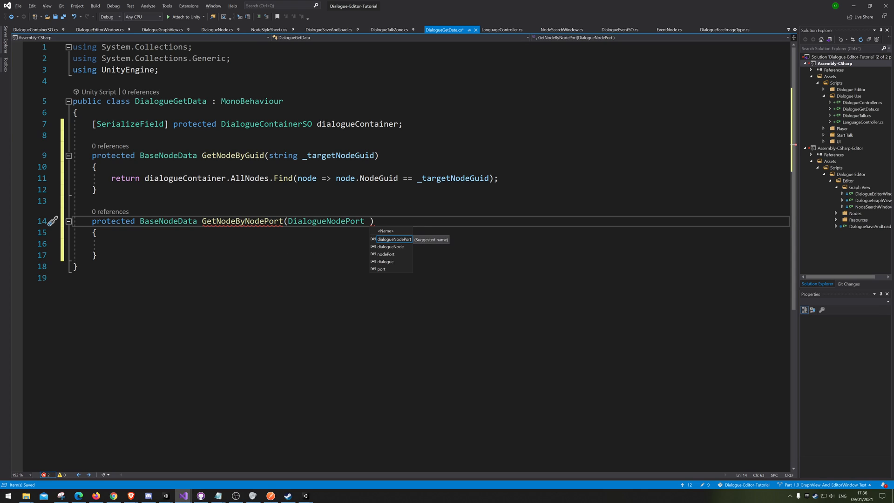
{"action": "key", "text": "down"}
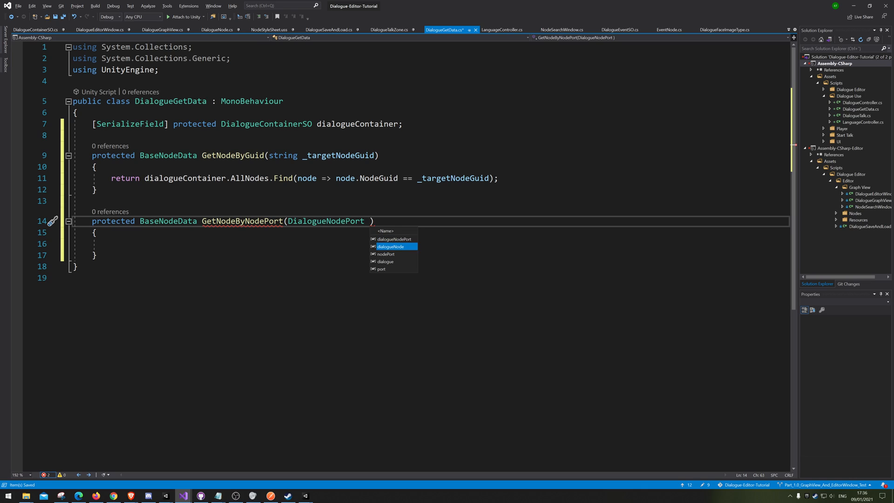
{"action": "type", "text": "nodePort"}
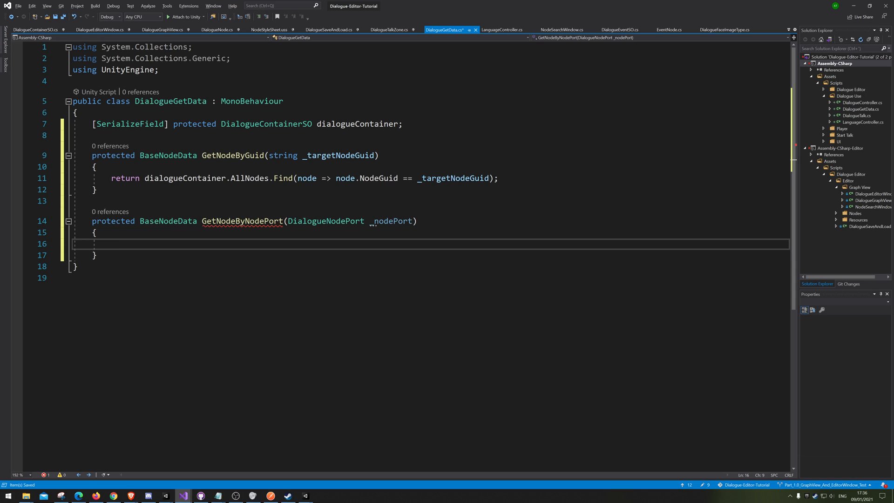
Step: Make GetNodeByNodePort return dialogueContainer.AllNodes.Find(node => node.NodeGuid == _nodePort.InputGuid)
{"action": "type", "text": "return"}
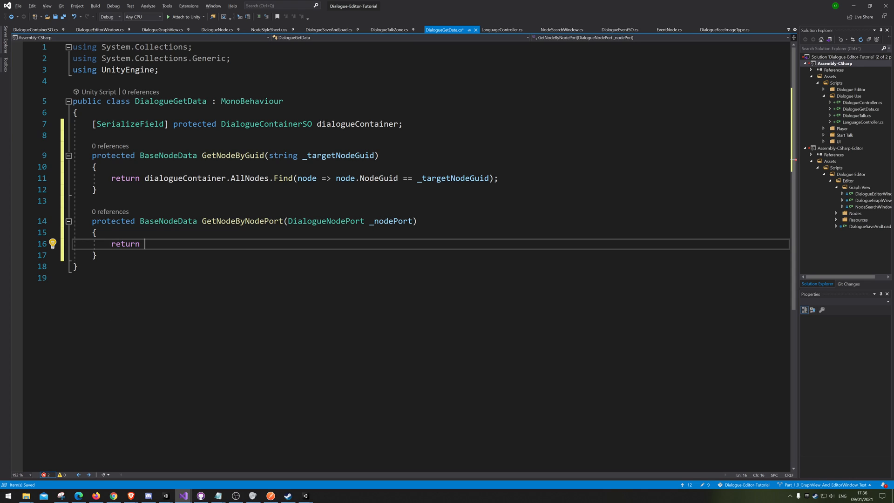
{"action": "type", "text": "dialogueContainer.AllNodes"}
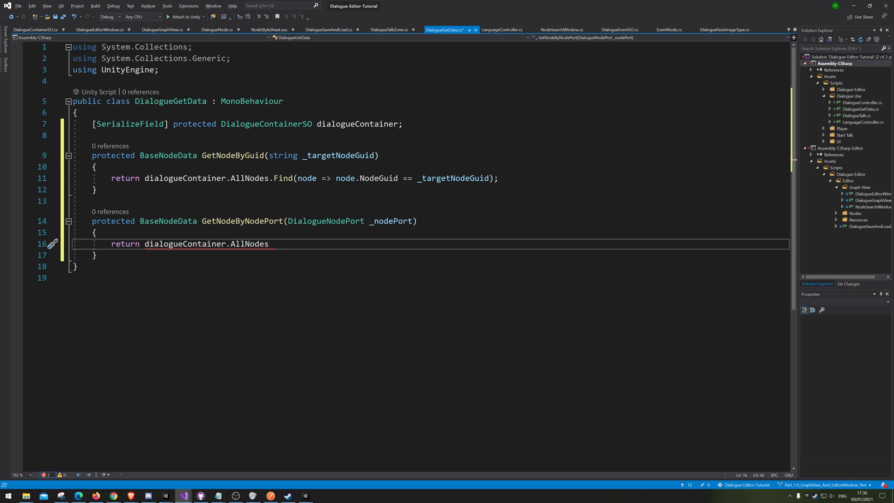
{"action": "type", "text": ".Find"}
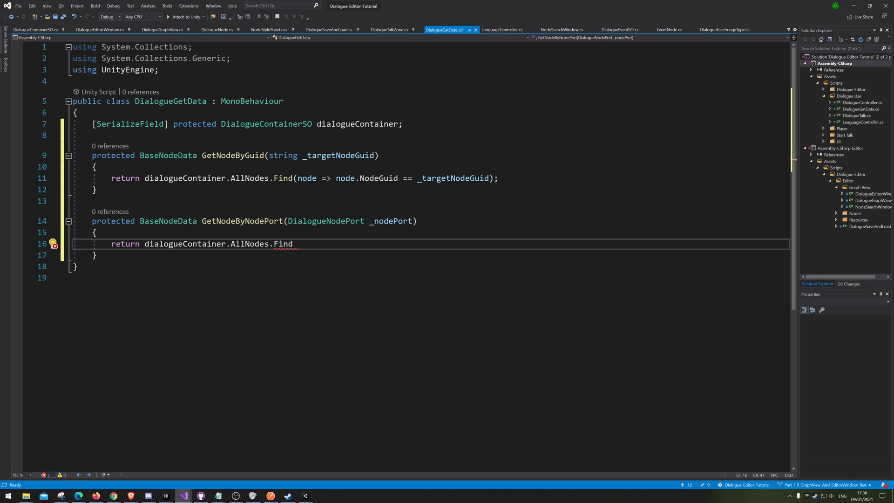
{"action": "type", "text": "(node =>"}
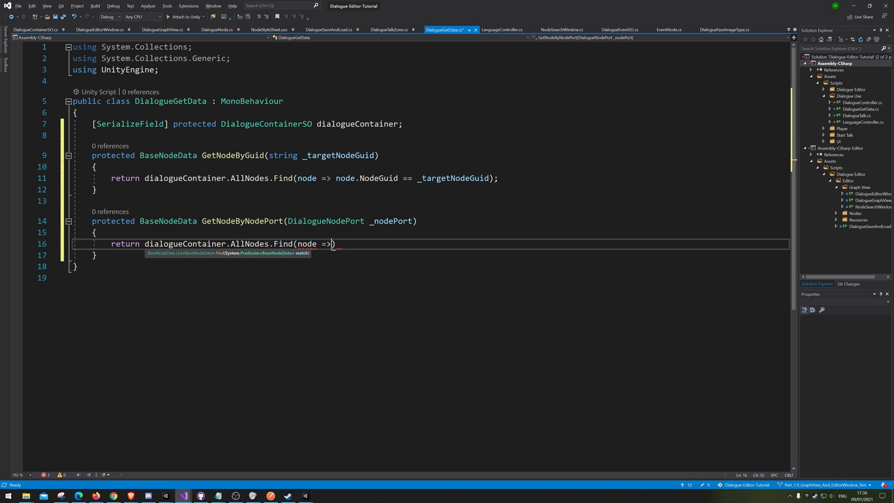
{"action": "type", "text": "node."}
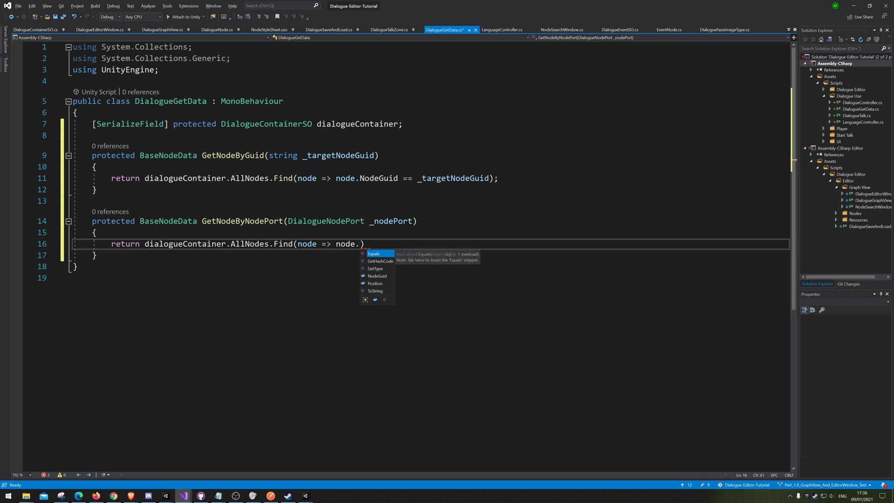
{"action": "type", "text": "NodeGuid"}
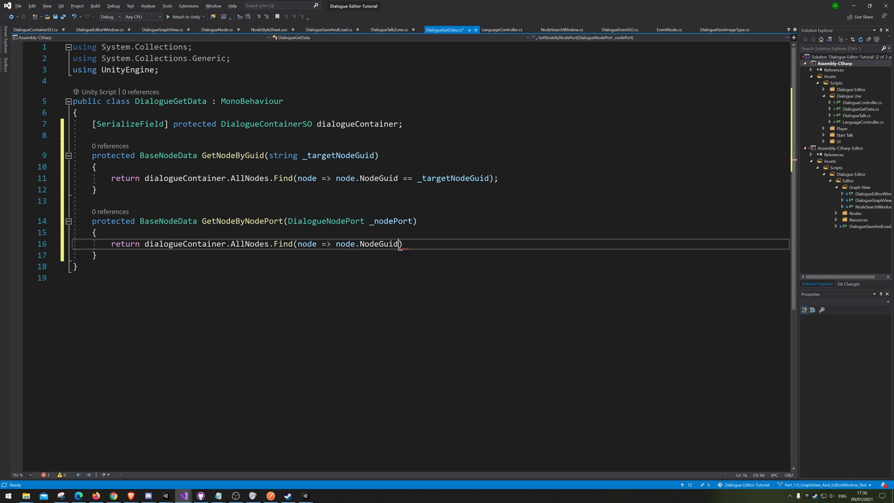
{"action": "type", "text": "=="}
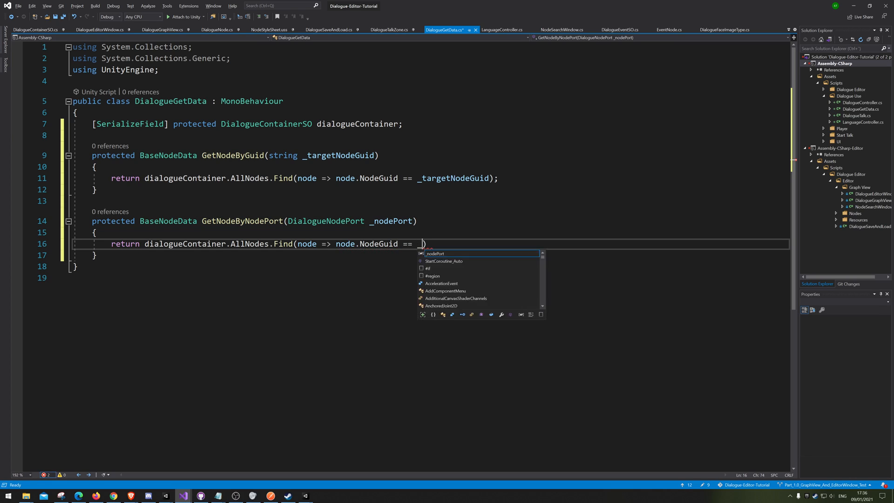
{"action": "type", "text": "_nodePort"}
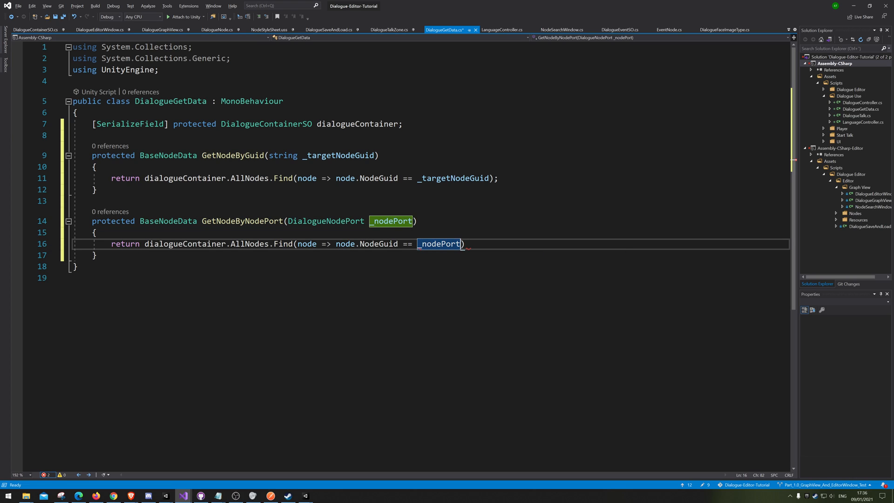
{"action": "type", "text": ".in"}
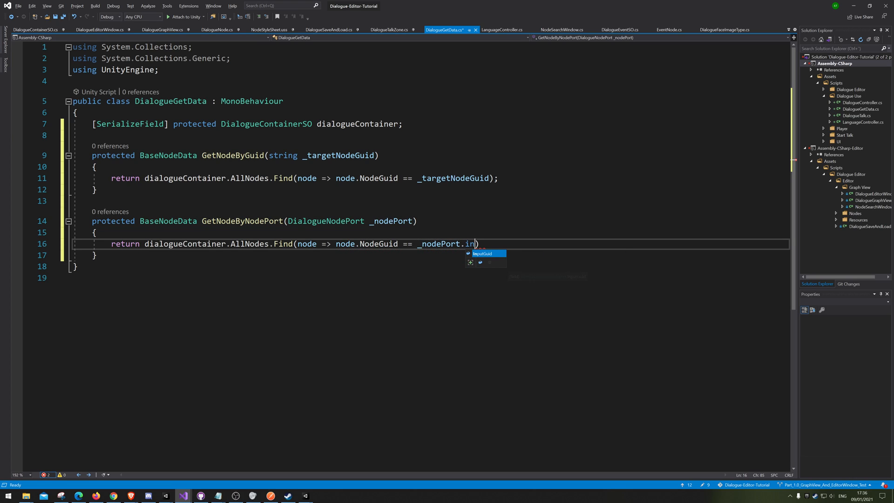
{"action": "key", "text": "Tab"}
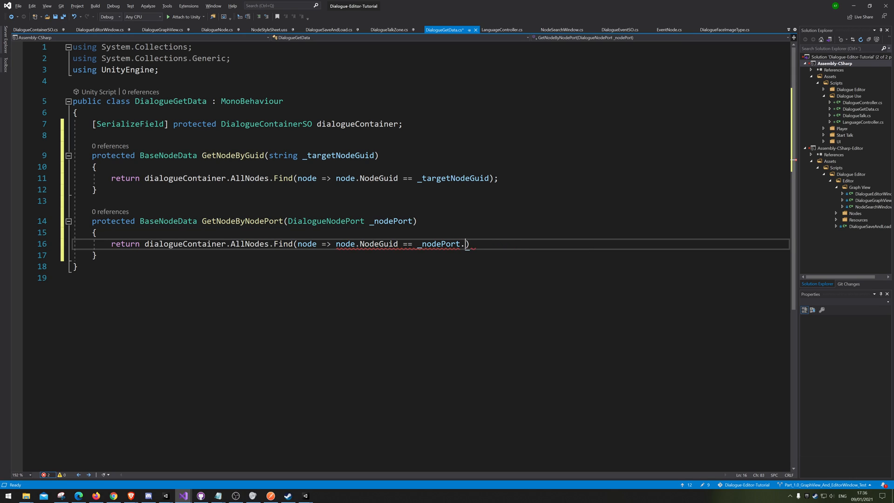
{"action": "type", "text": "gui"}
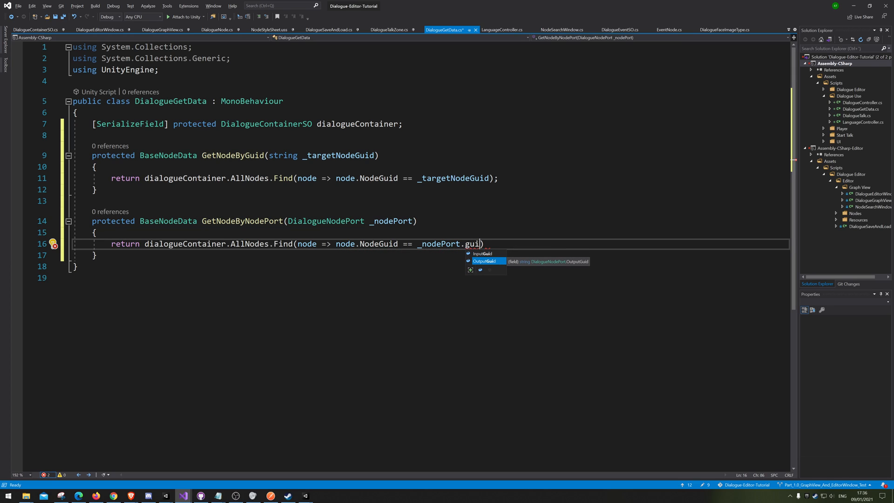
{"action": "key", "text": "up"}
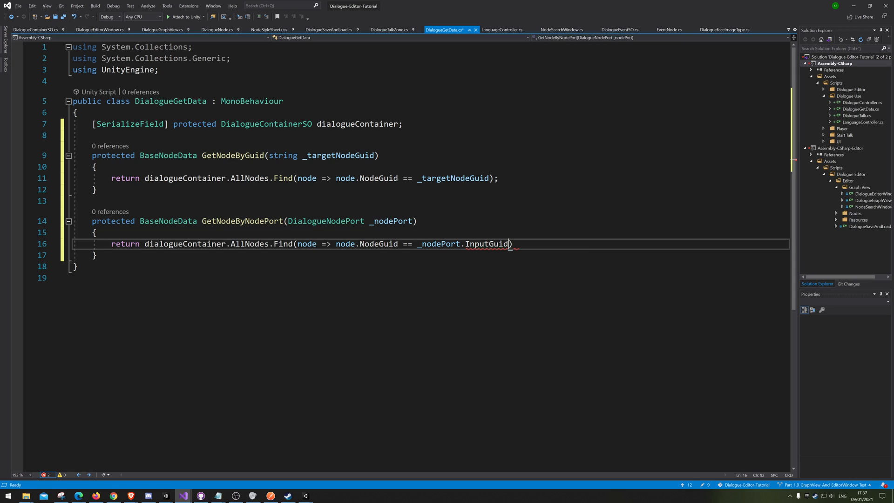
{"action": "type", "text": ";"}
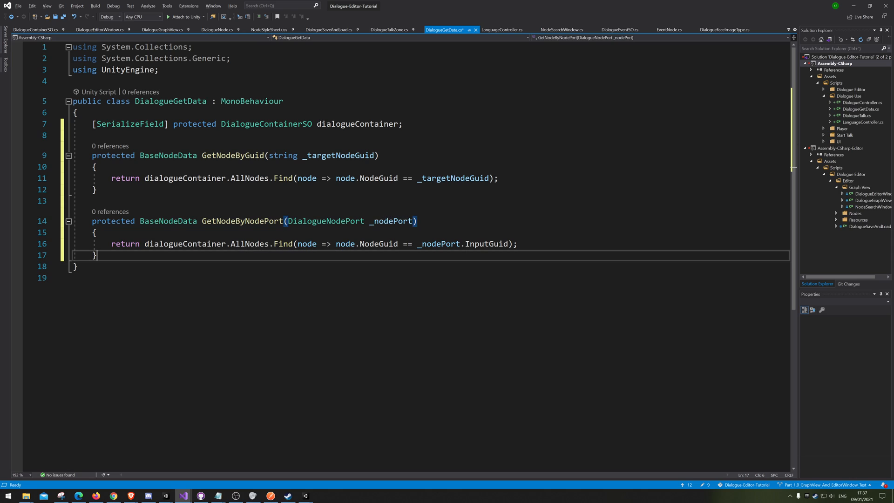
{"action": "key", "text": "enter"}
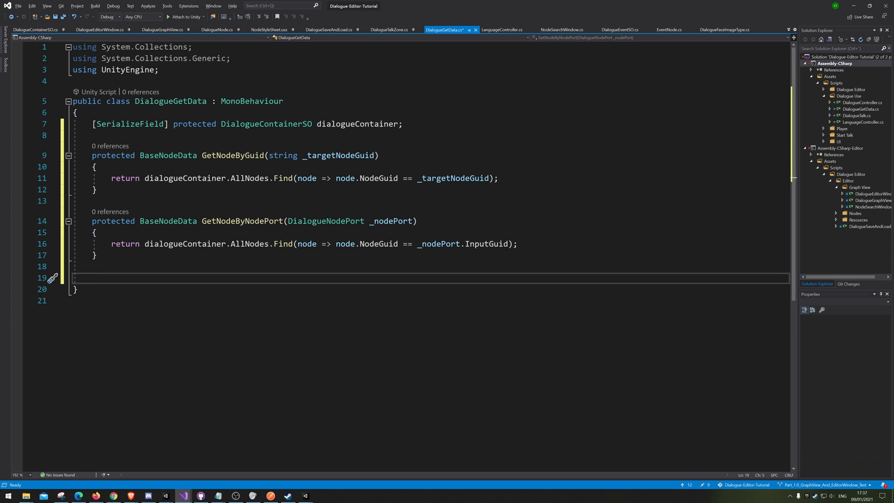
Step: Begin declaring the next-node helper as protected BaseNodeData GetNext
{"action": "type", "text": "protected"}
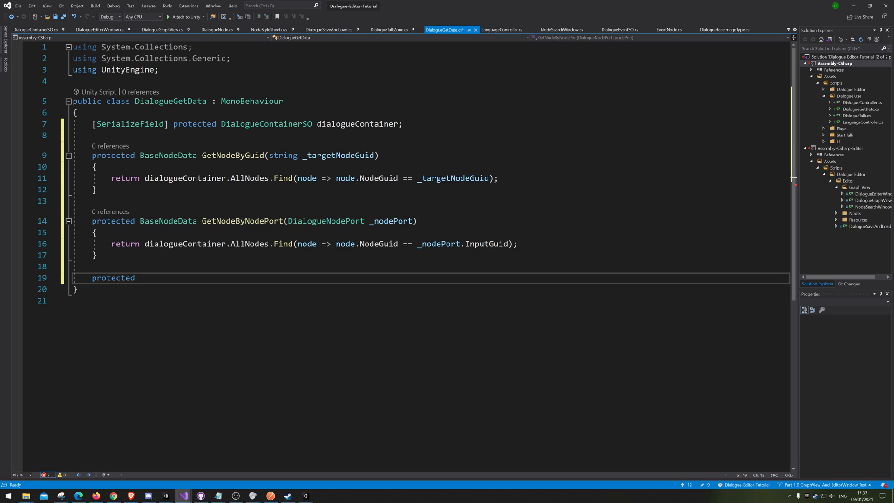
{"action": "type", "text": "BaseNodeData"}
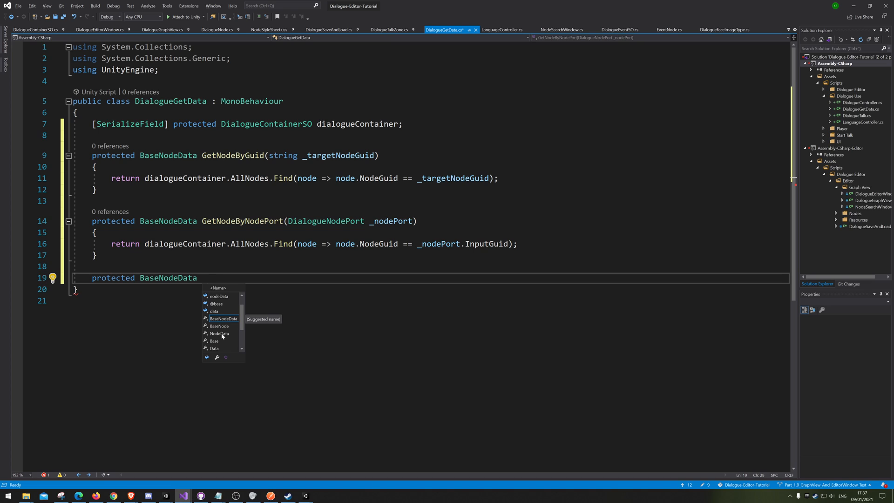
{"action": "type", "text": "GetNext"}
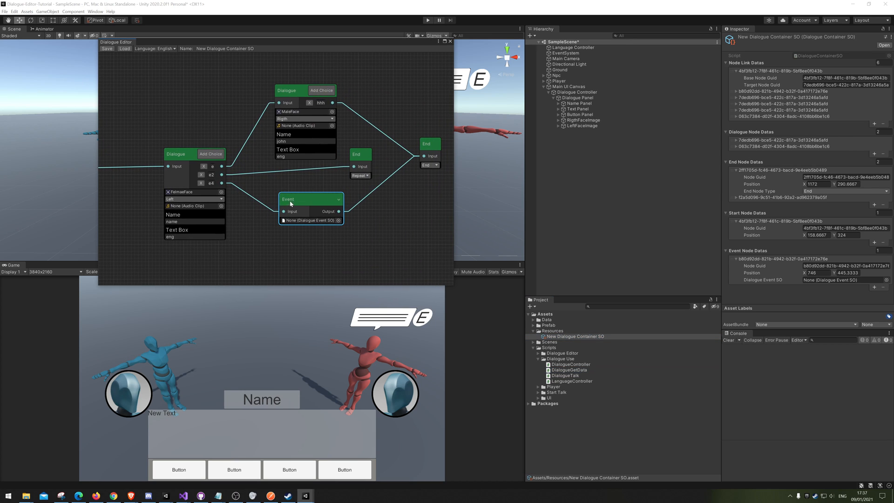
Step: Nudge the Event node left in the Dialogue Editor graph and return to Visual Studio
{"action": "left_click_drag", "start_coordinate": [310, 199], "coordinate": [296, 198]}
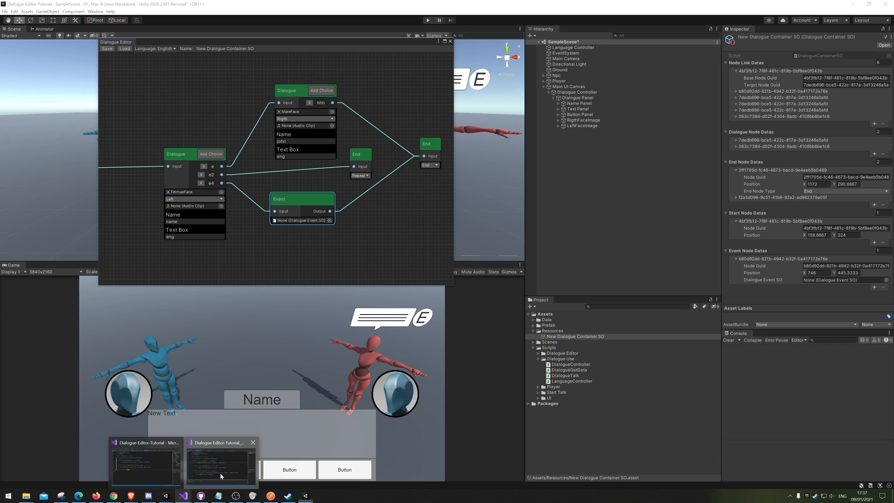
{"action": "left_click", "coordinate": [221, 462]}
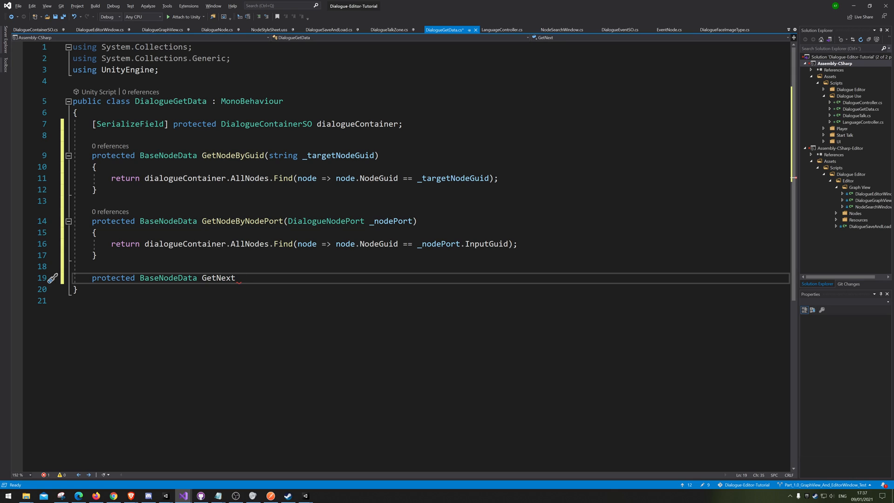
Step: Name the method GetNextNode with a BaseNodeData _baseNodeData parameter and start a NodeLinkData declaration
{"action": "type", "text": "Node"}
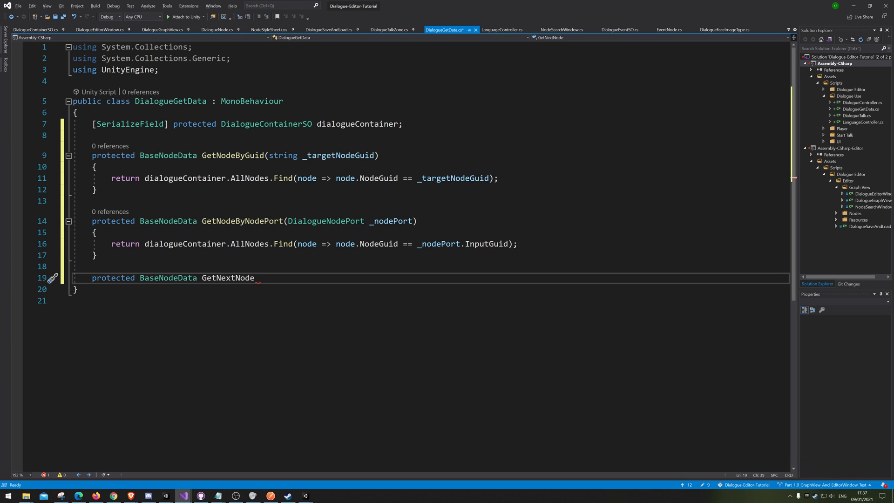
{"action": "type", "text": "()"}
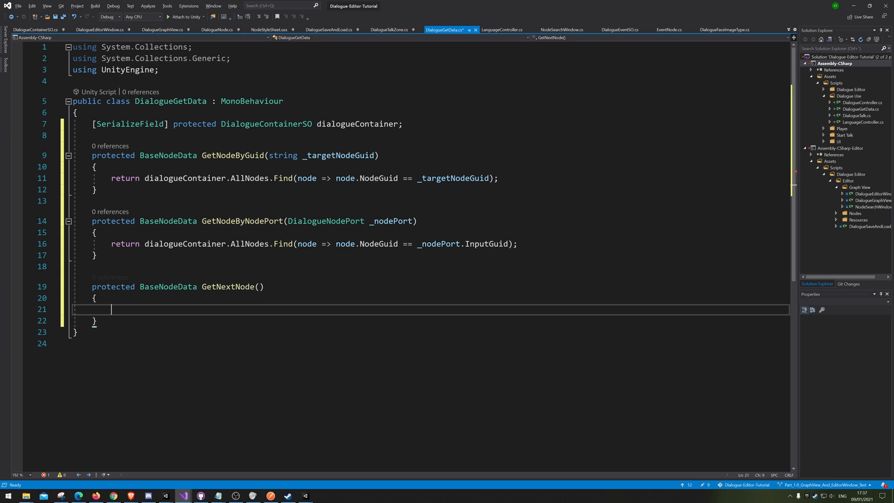
{"action": "type", "text": "BaseNodeData _baseNodeData"}
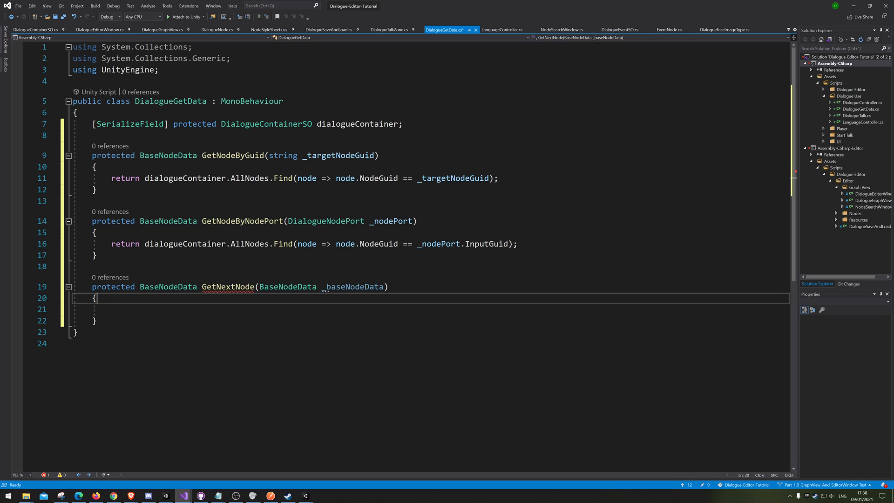
{"action": "type", "text": "NodeLinkData"}
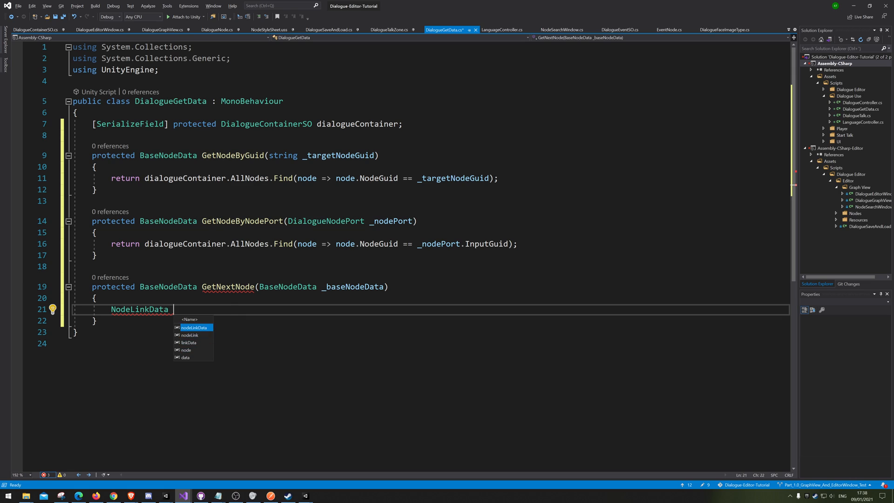
Step: Assign nodeLinkData = dialogueContainer.NodeLinkDatas.Find(egde => egde.BaseNodeGuid == _baseNodeData.NodeGuid)
{"action": "type", "text": "nodeLinkData"}
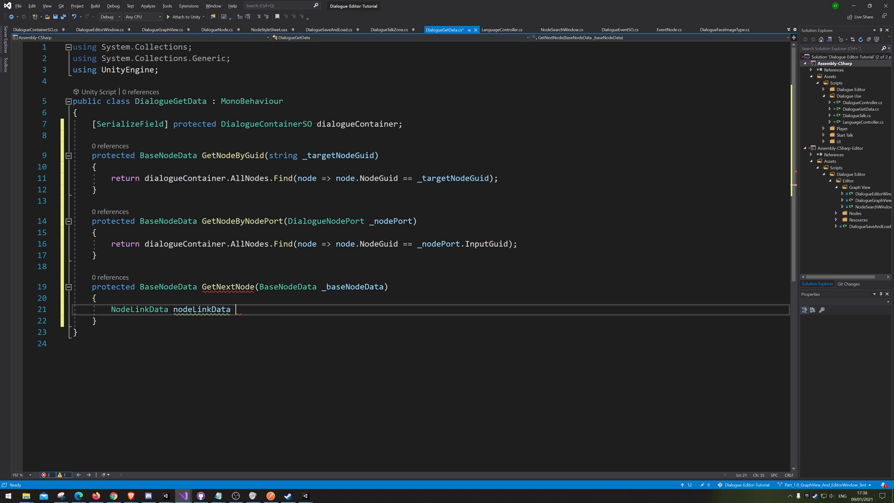
{"action": "type", "text": "= dia"}
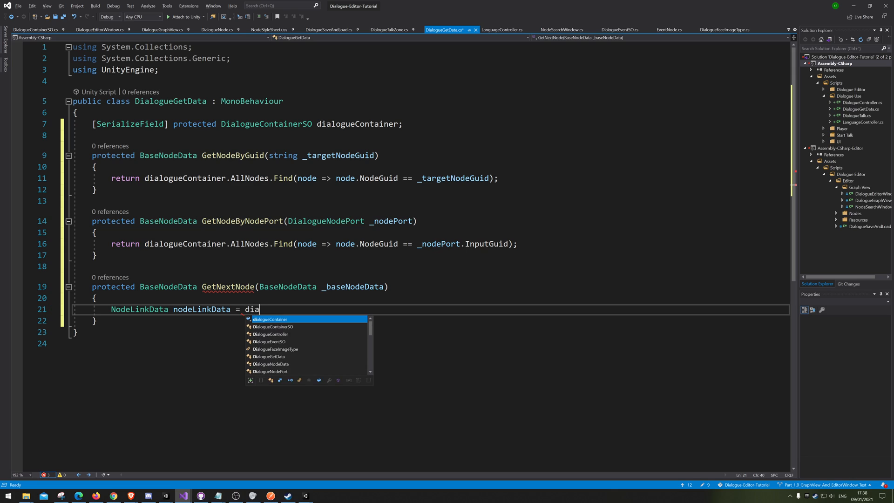
{"action": "type", "text": "logueContainer."}
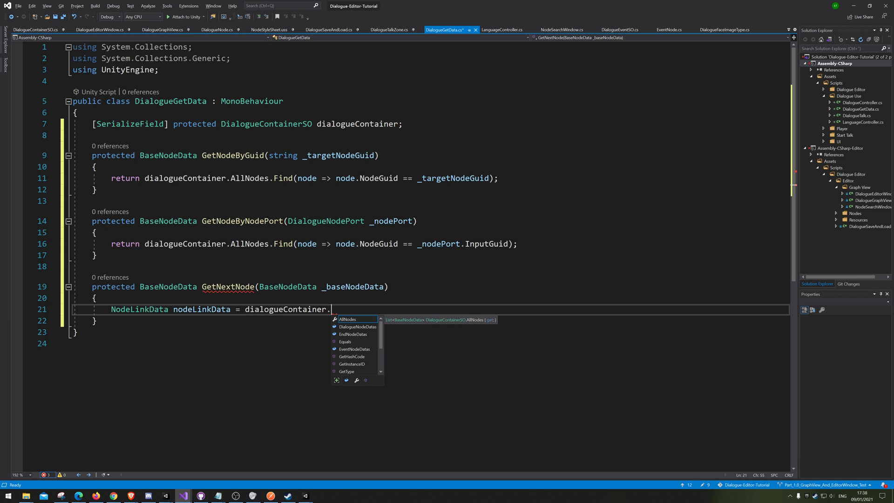
{"action": "type", "text": "no"}
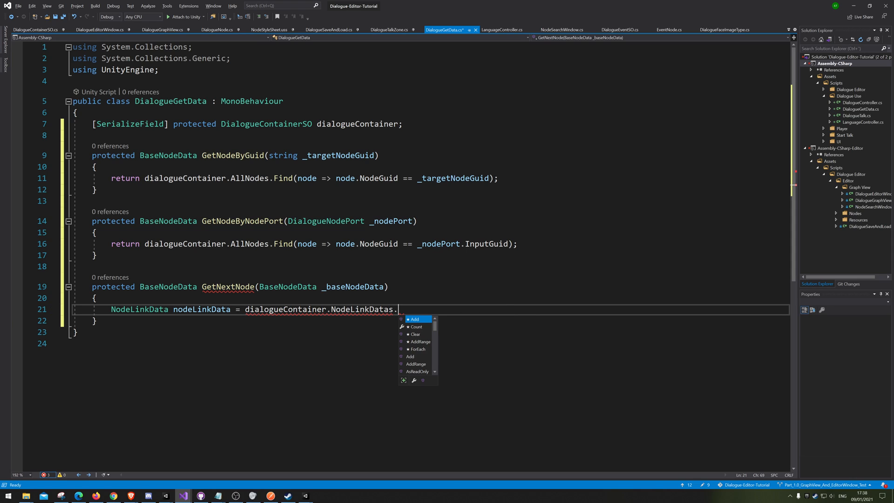
{"action": "type", "text": "fin"}
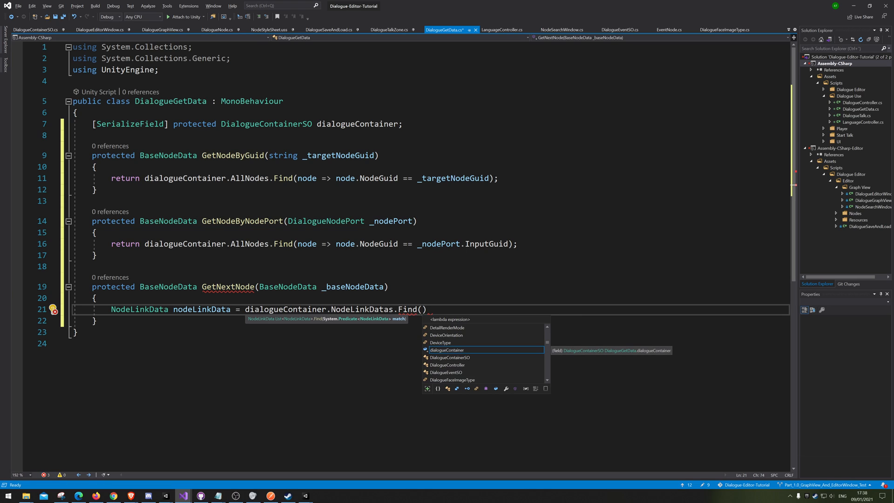
{"action": "type", "text": "egde => egde.b"}
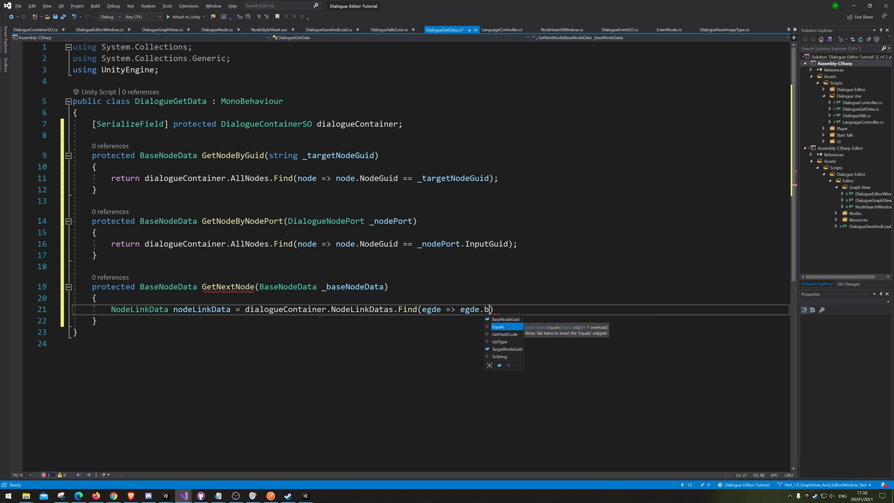
{"action": "type", "text": "aseNodeGuid == _baseNodeData"}
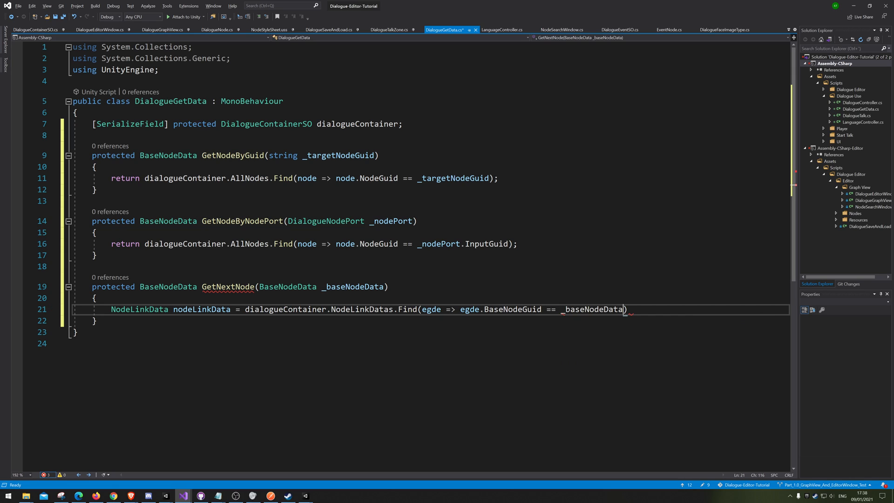
{"action": "type", "text": ".NodeGuid"}
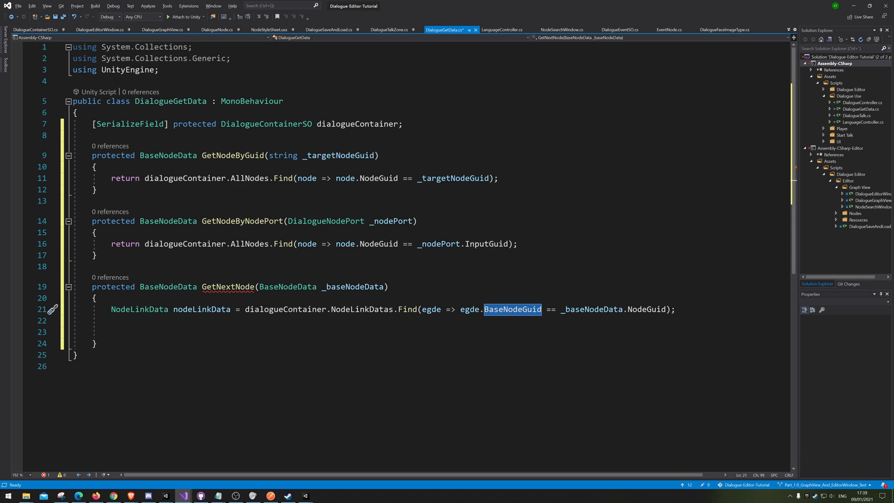
{"action": "type", "text": "guid"}
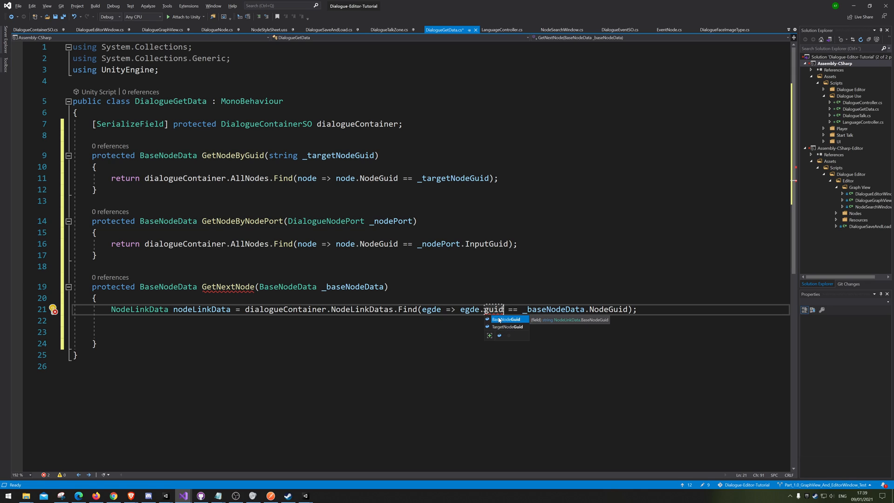
{"action": "key", "text": "Tab"}
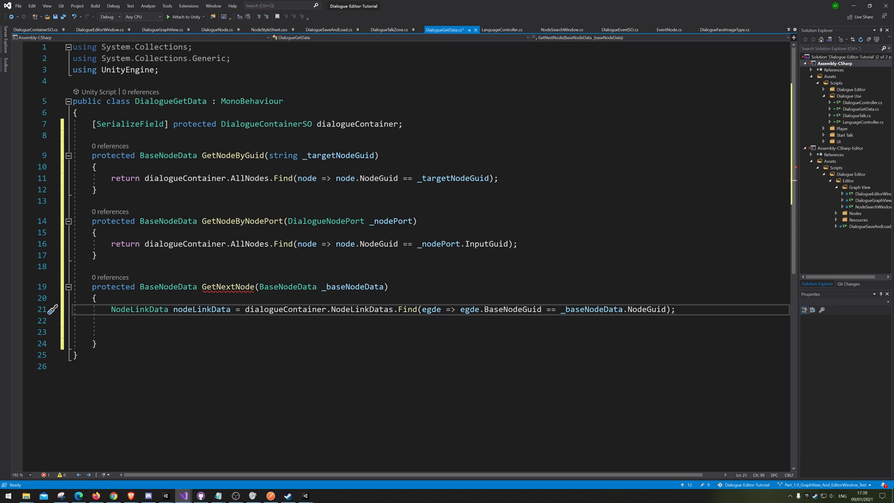
{"action": "double_click", "coordinate": [513, 309]}
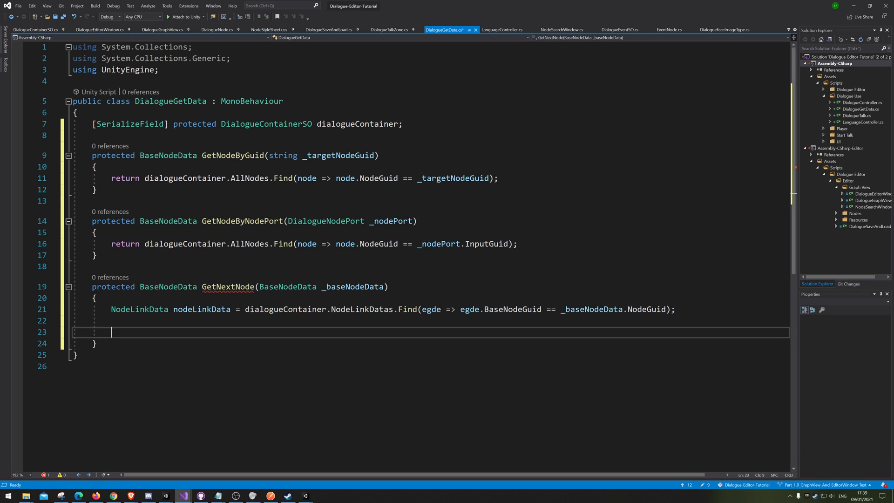
Step: Return GetNodeByGuid(nodeLinkData.TargetNodeGuid) from GetNextNode and highlight nodeLinkData's uses
{"action": "type", "text": "return"}
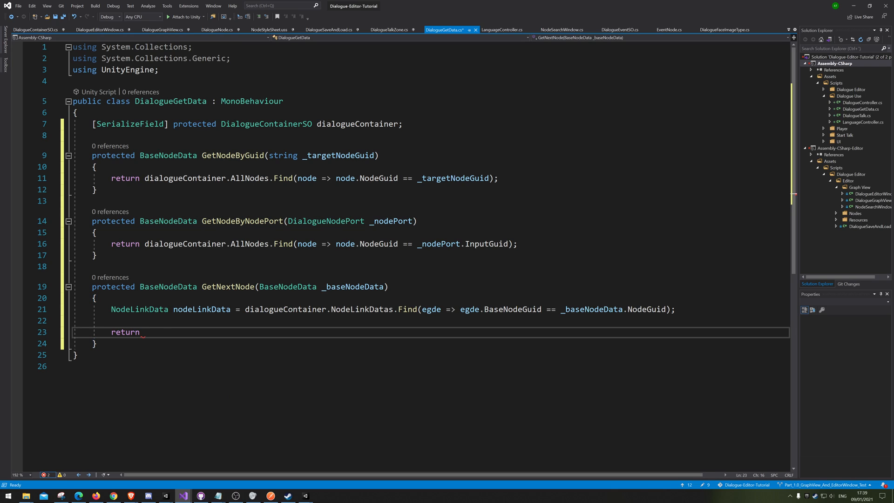
{"action": "type", "text": "Get"}
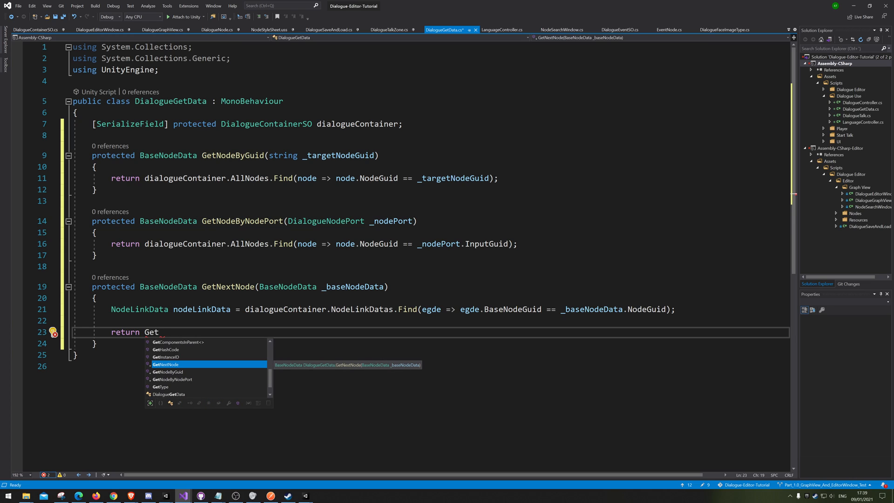
{"action": "type", "text": "NextNod"}
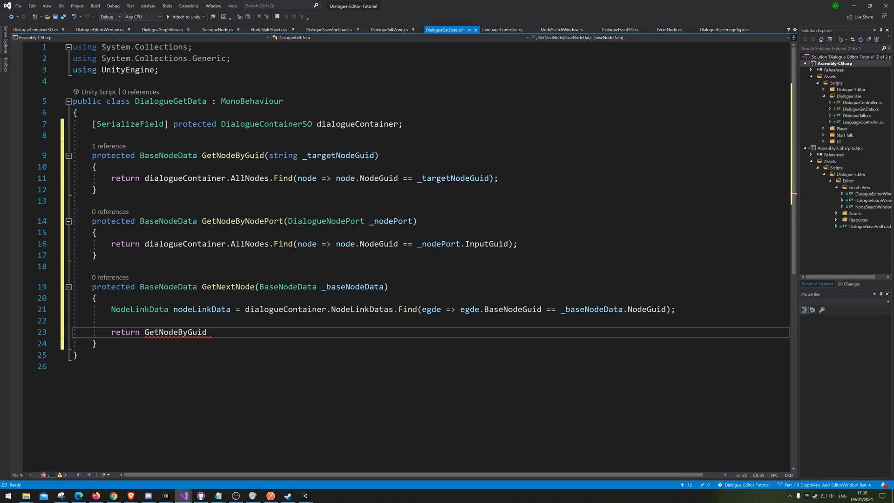
{"action": "type", "text": "(nodeLinkData.TargetNodeGuid);"}
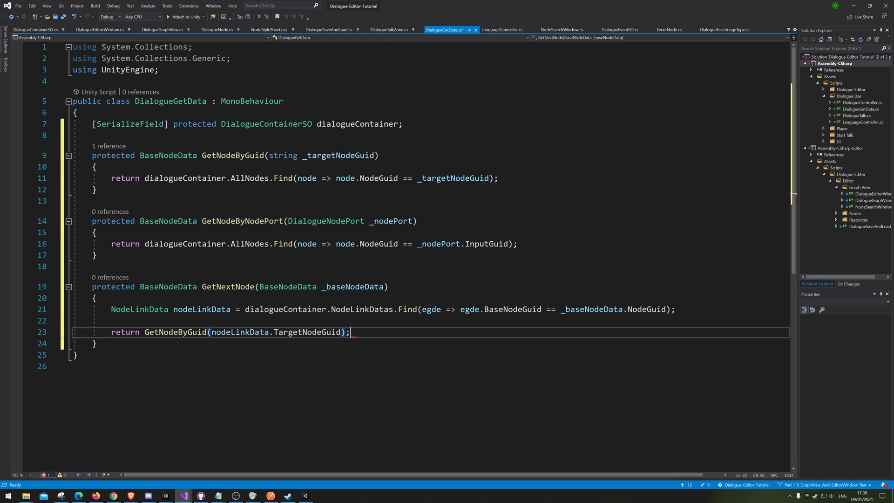
{"action": "double_click", "coordinate": [124, 332]}
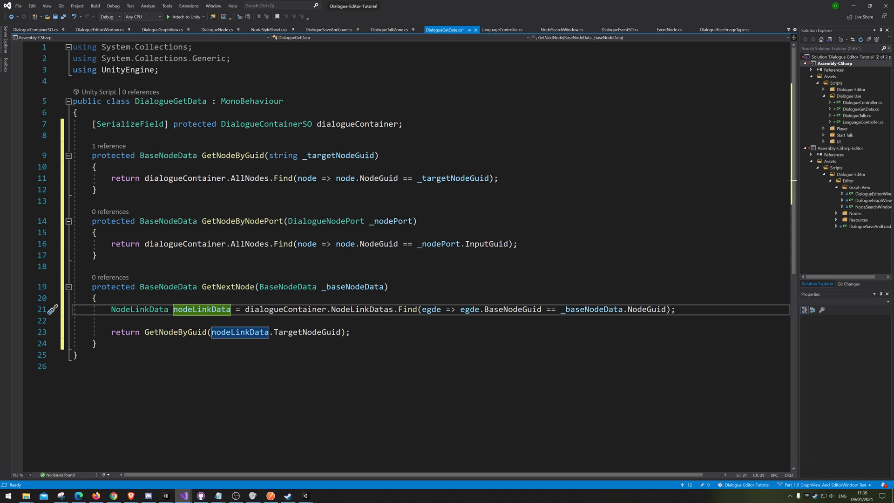
{"action": "left_click", "coordinate": [321, 332]}
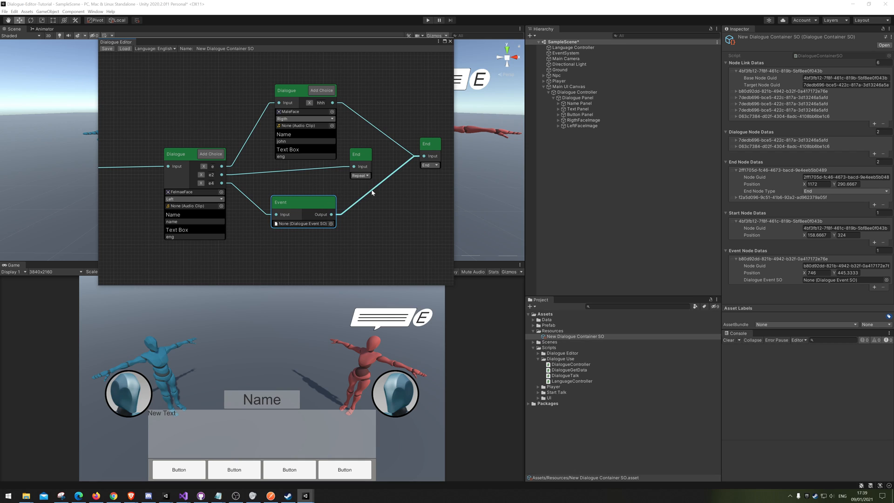
{"action": "mouse_move", "coordinate": [363, 201]}
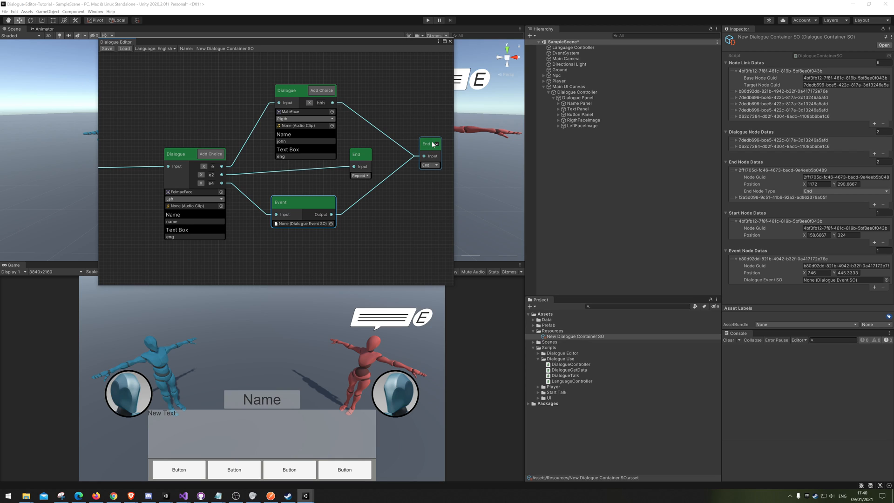
Step: Nudge the Event node up and back, select the End node, then return to Visual Studio
{"action": "left_click_drag", "start_coordinate": [304, 210], "coordinate": [304, 197]}
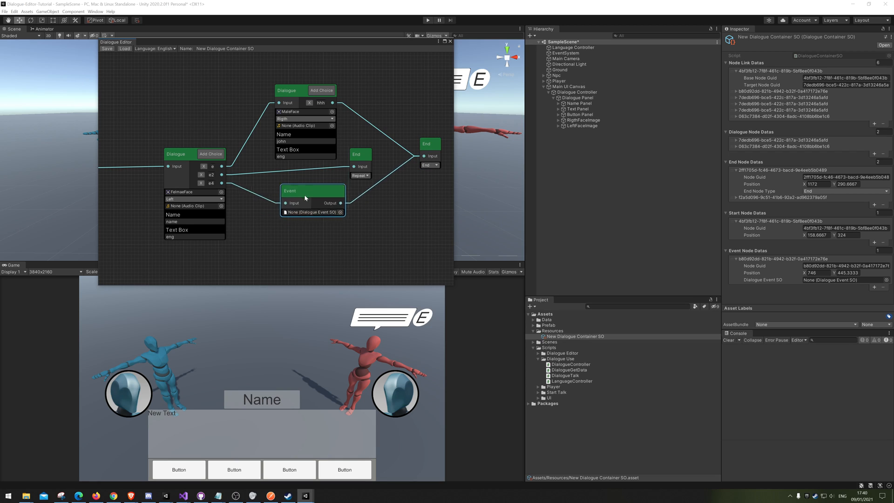
{"action": "left_click_drag", "start_coordinate": [305, 191], "coordinate": [297, 200]}
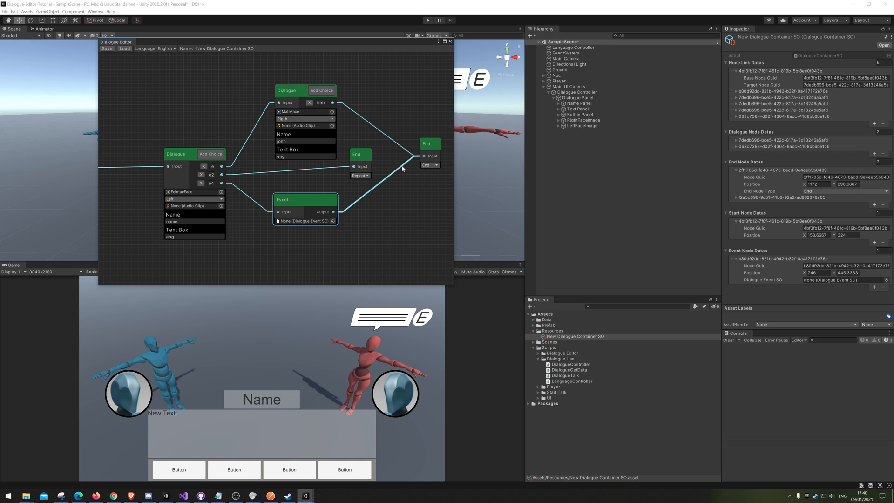
{"action": "left_click", "coordinate": [429, 144]}
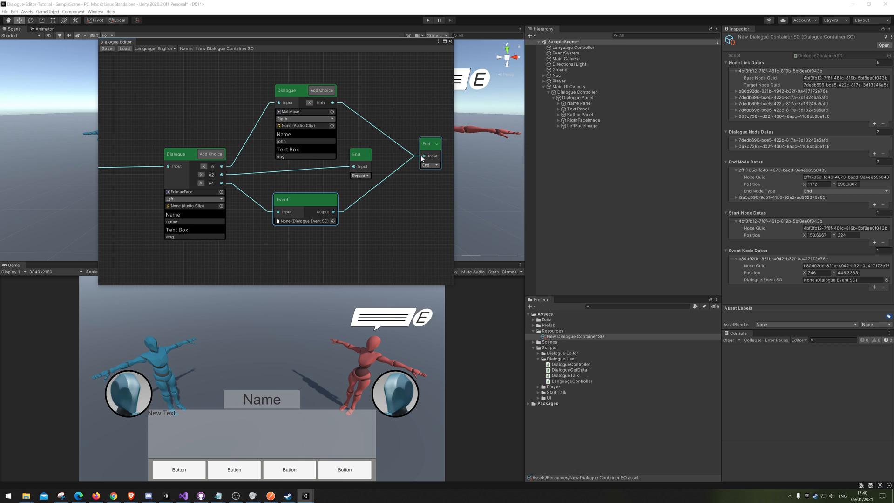
{"action": "mouse_move", "coordinate": [434, 162]}
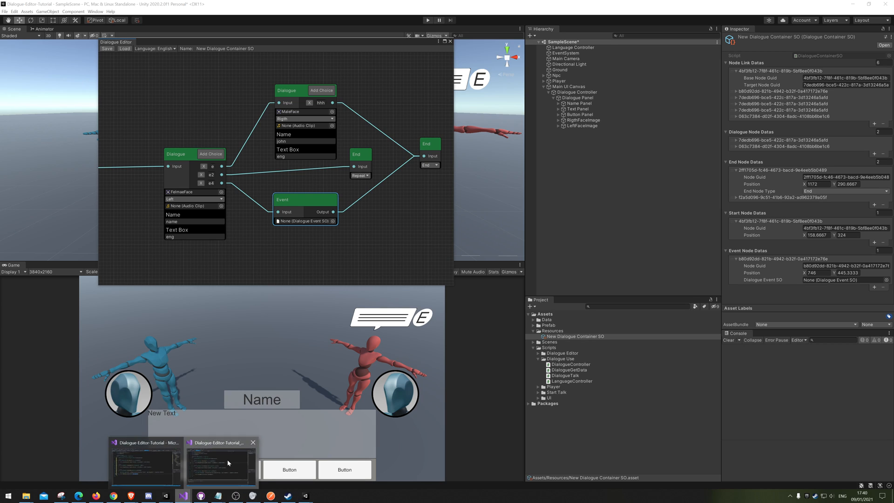
{"action": "left_click", "coordinate": [220, 462]}
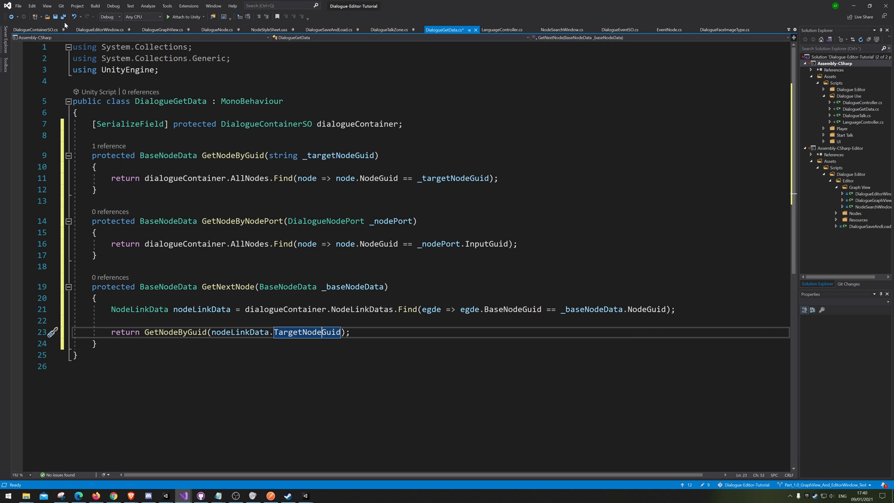
Step: Save DialogueGetData.cs and switch to Unity so it recompiles the scripts
{"action": "key", "text": "ctrl+s"}
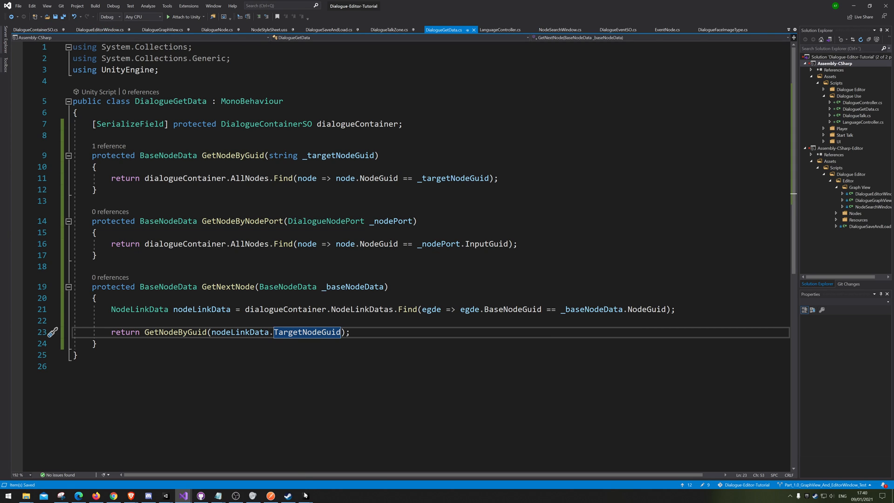
{"action": "left_click", "coordinate": [305, 495]}
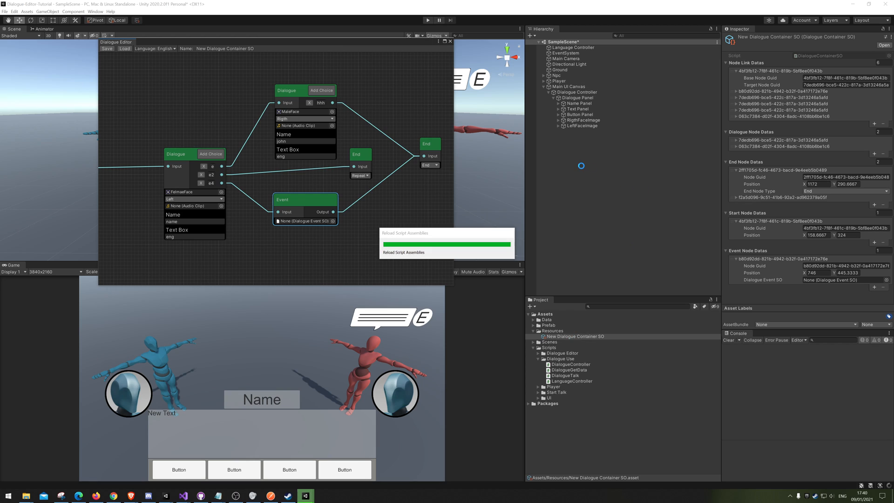